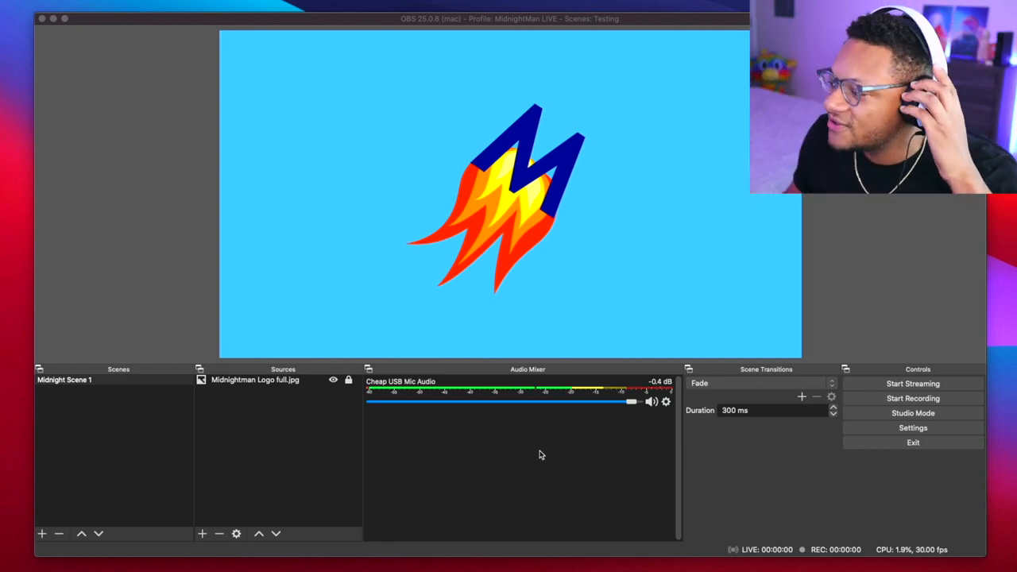
mouse_move(607, 471)
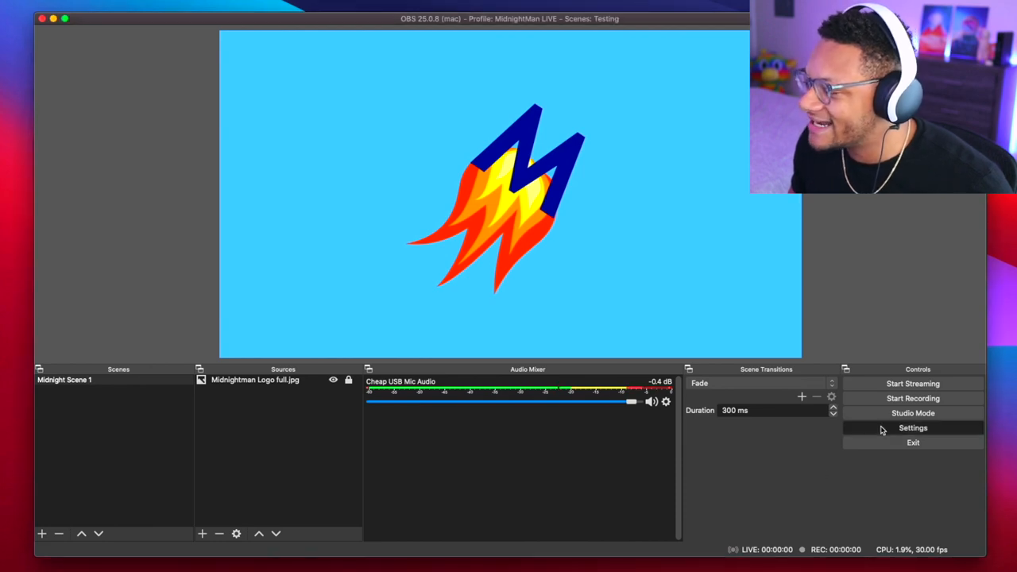
Confirm the microphone input device under Settings > Audio, then start adding a new source.
left_click(912, 428)
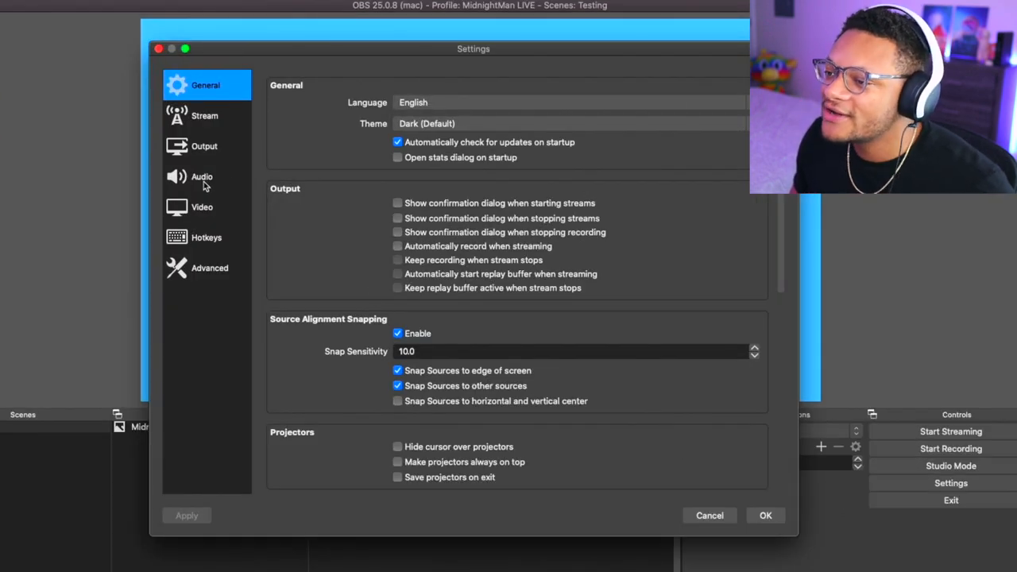
left_click(202, 177)
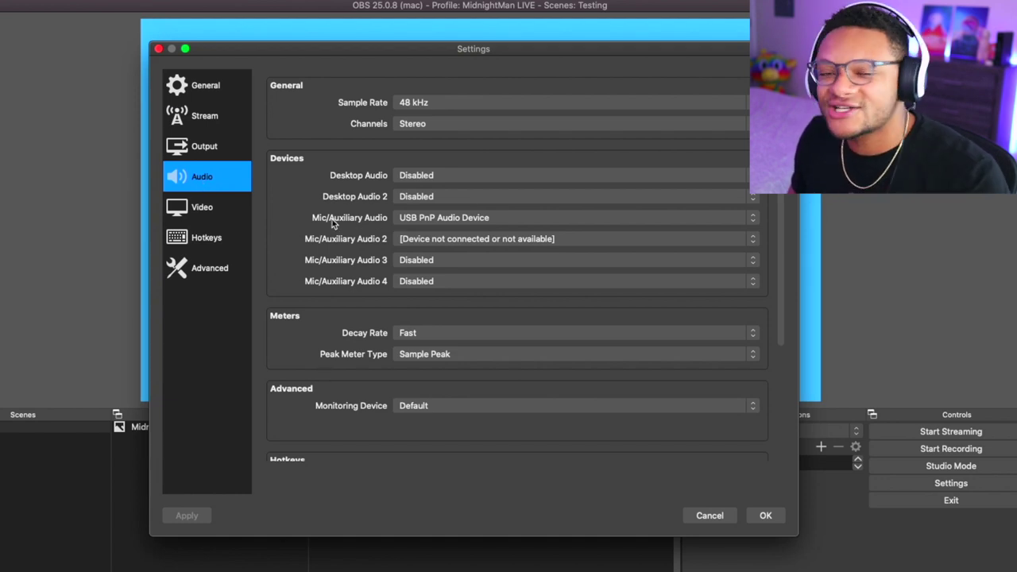
left_click(572, 216)
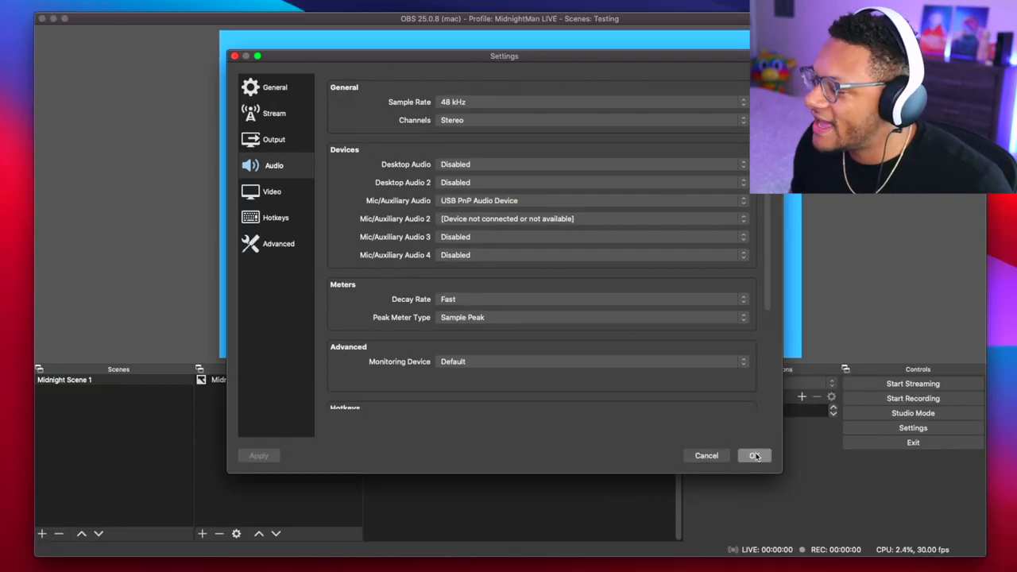
left_click(753, 454)
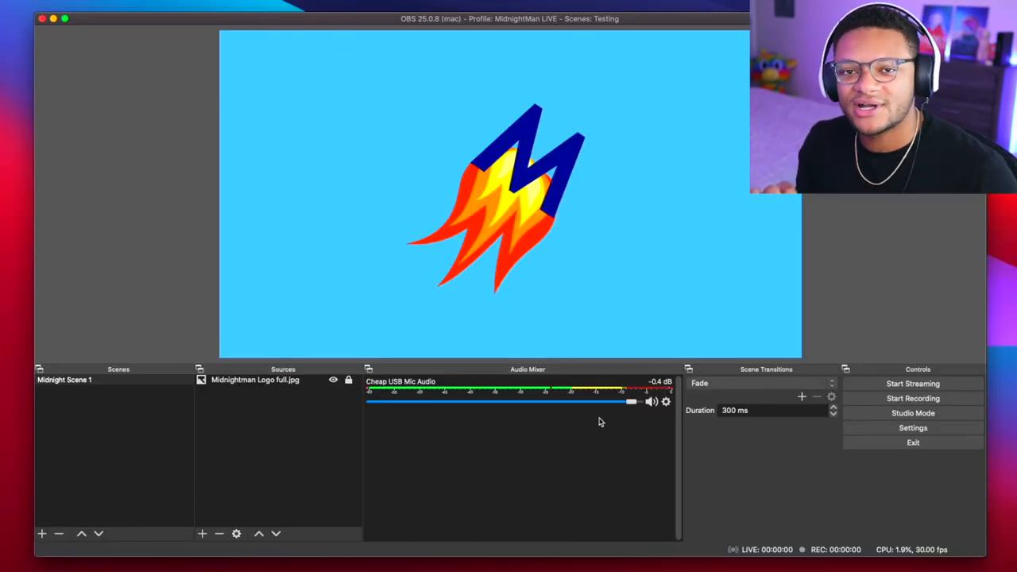
mouse_move(617, 480)
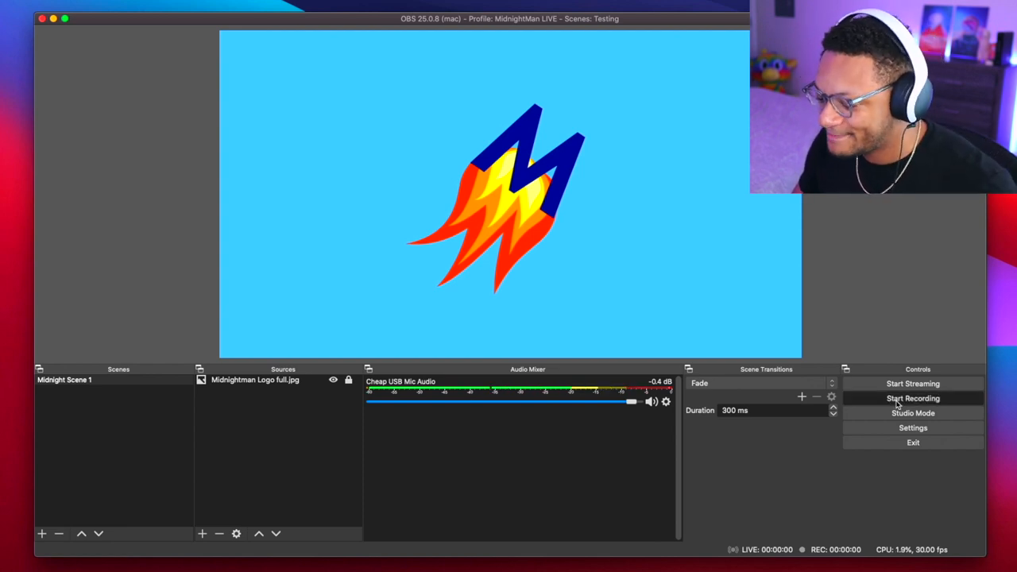
left_click(912, 397)
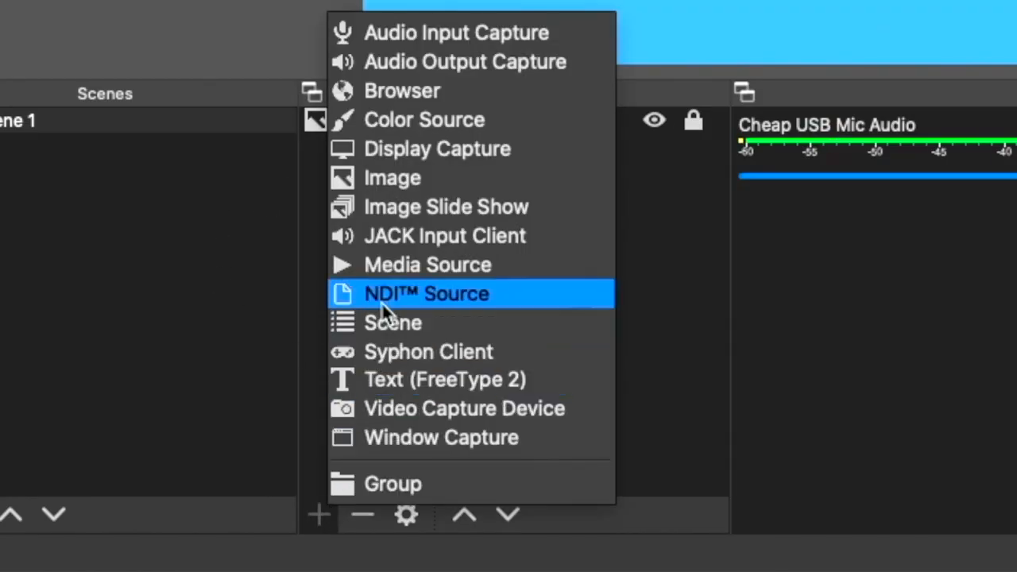
left_click(425, 293)
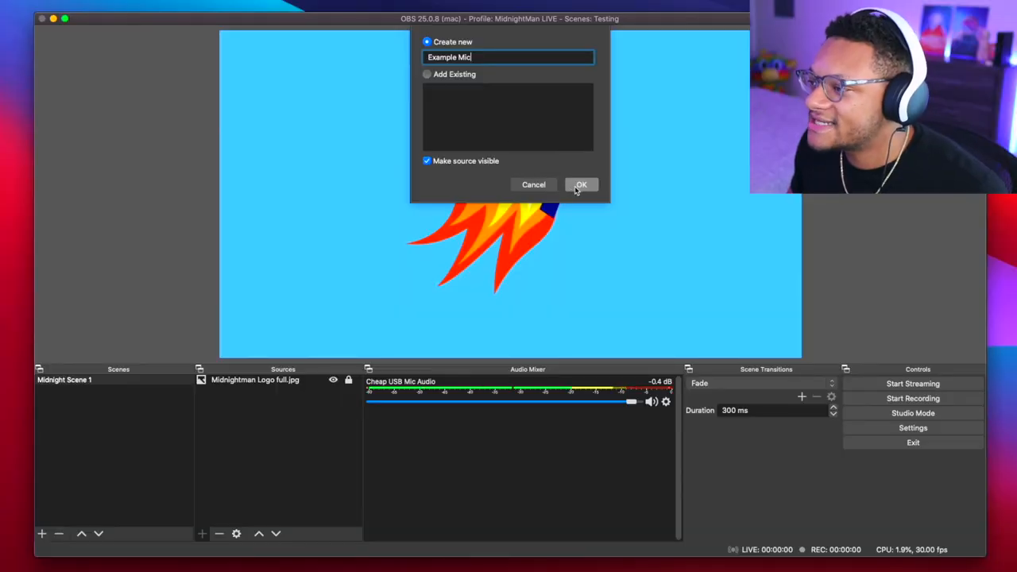
left_click(581, 184)
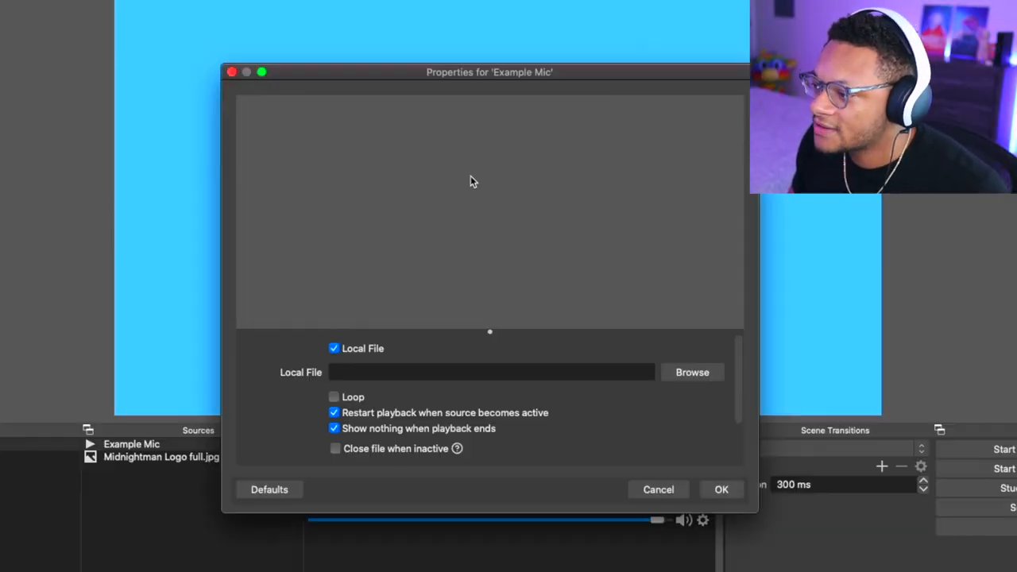
left_click(691, 371)
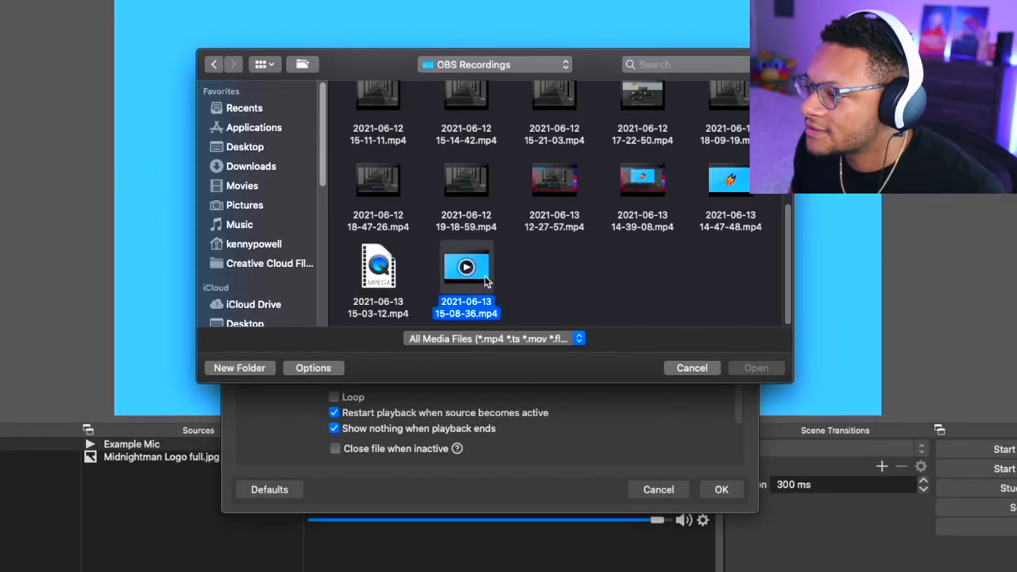
left_click(757, 368)
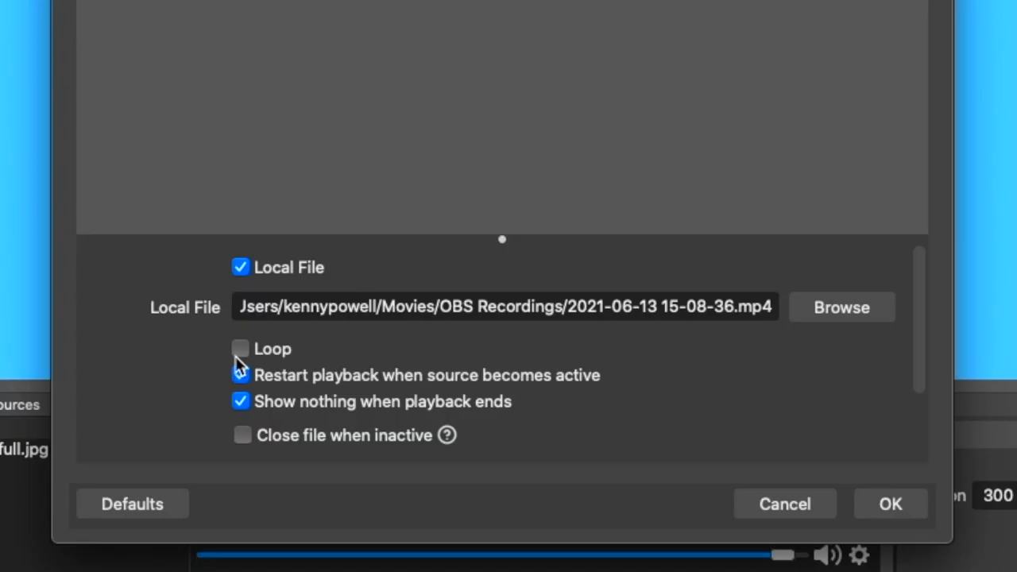
left_click(242, 350)
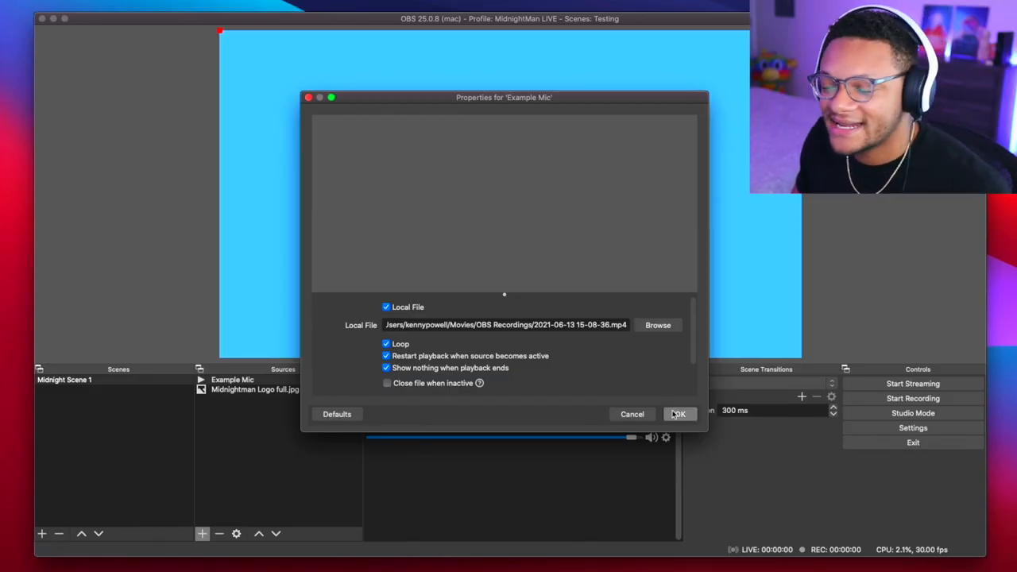
left_click(680, 413)
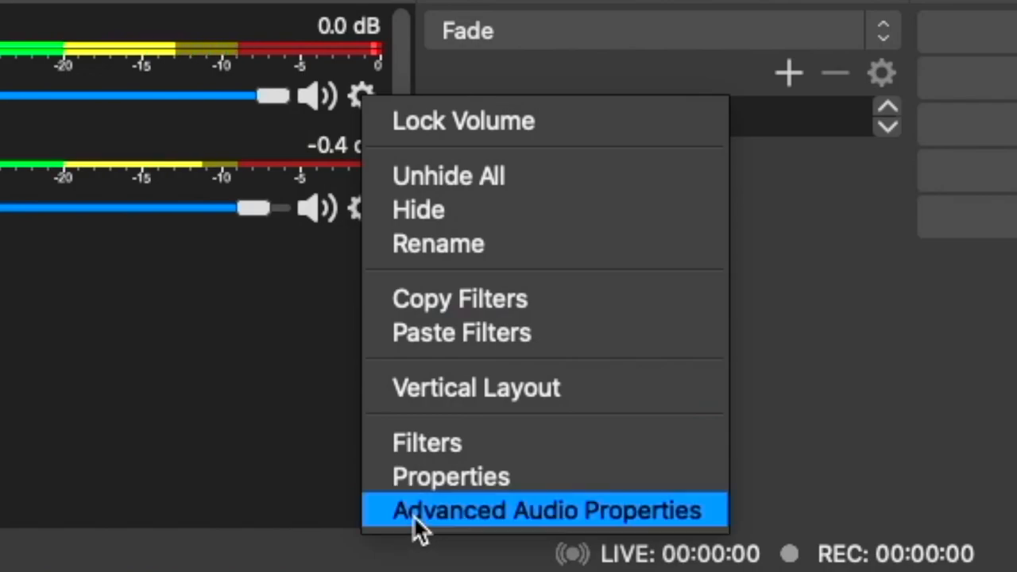
In Advanced Audio Properties, set Example Mic's Audio Monitoring to Monitor and Output.
left_click(546, 508)
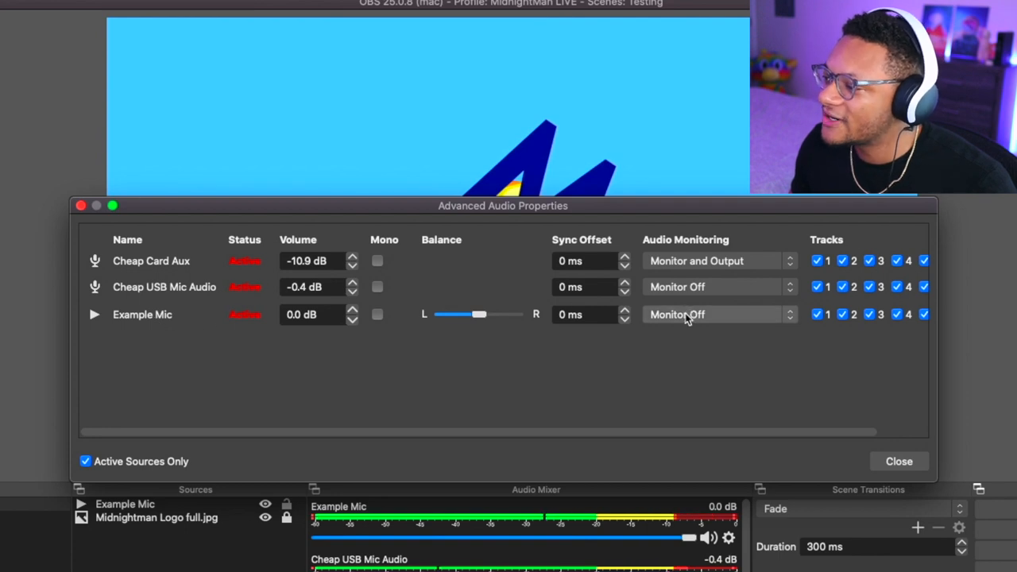
left_click(715, 315)
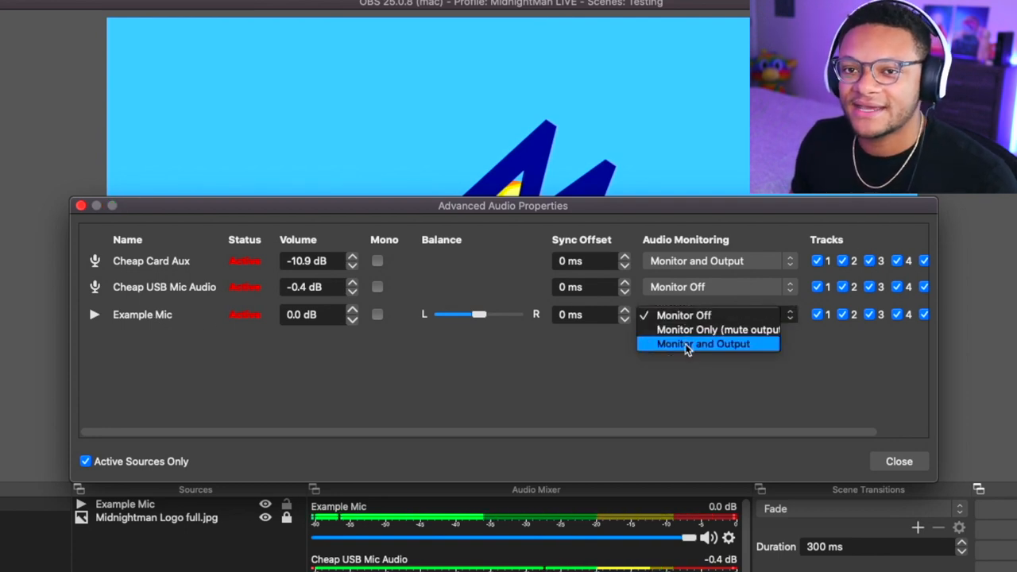
left_click(696, 343)
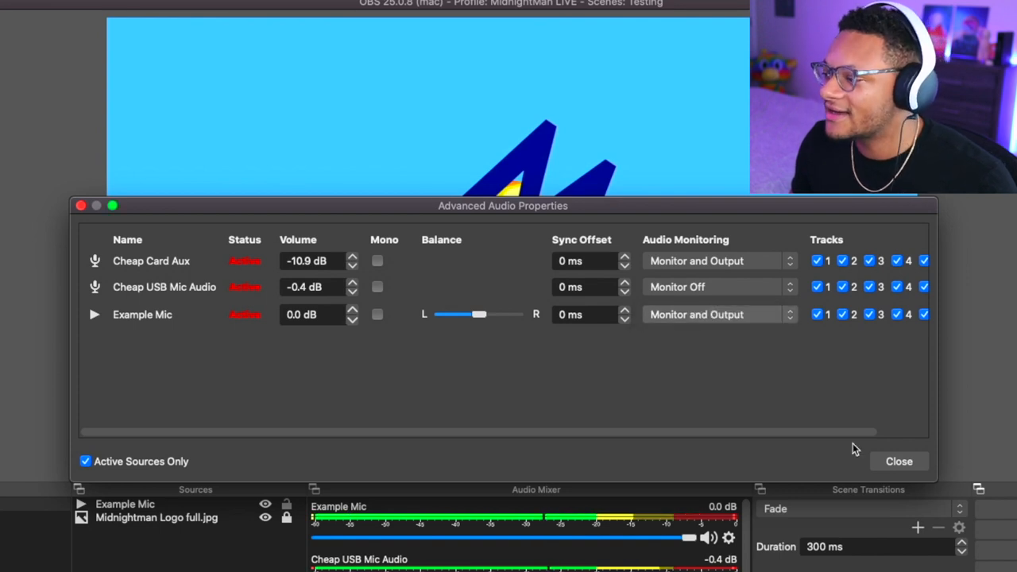
left_click(900, 461)
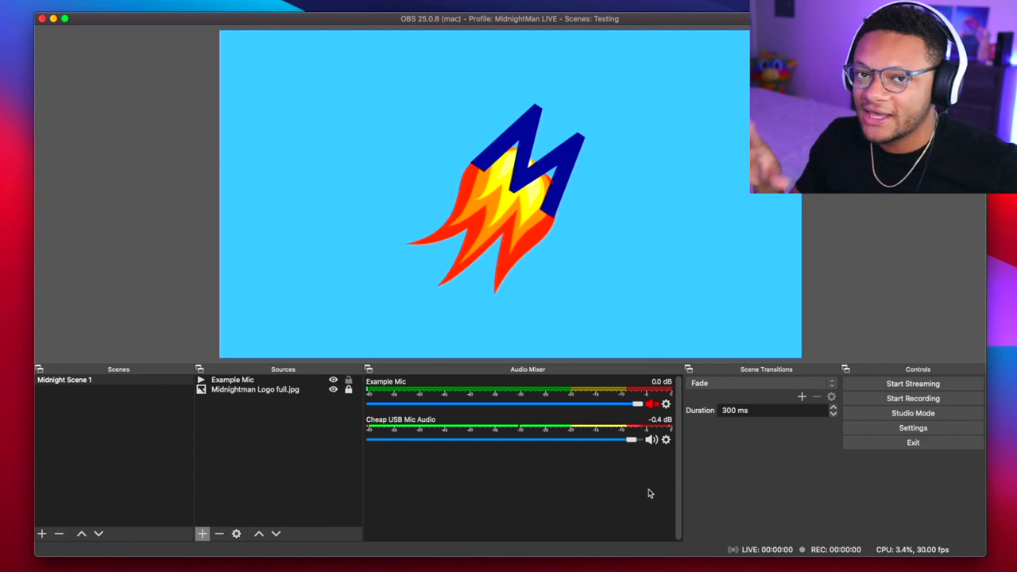
mouse_move(667, 464)
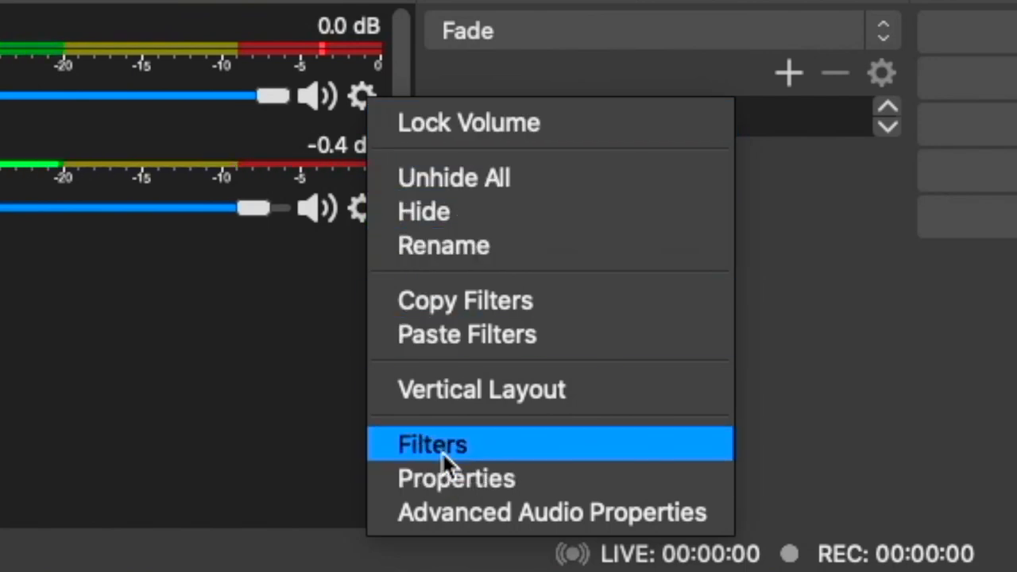
Add a Noise Suppression filter to Example Mic and set its suppression level to -3 dB.
left_click(432, 443)
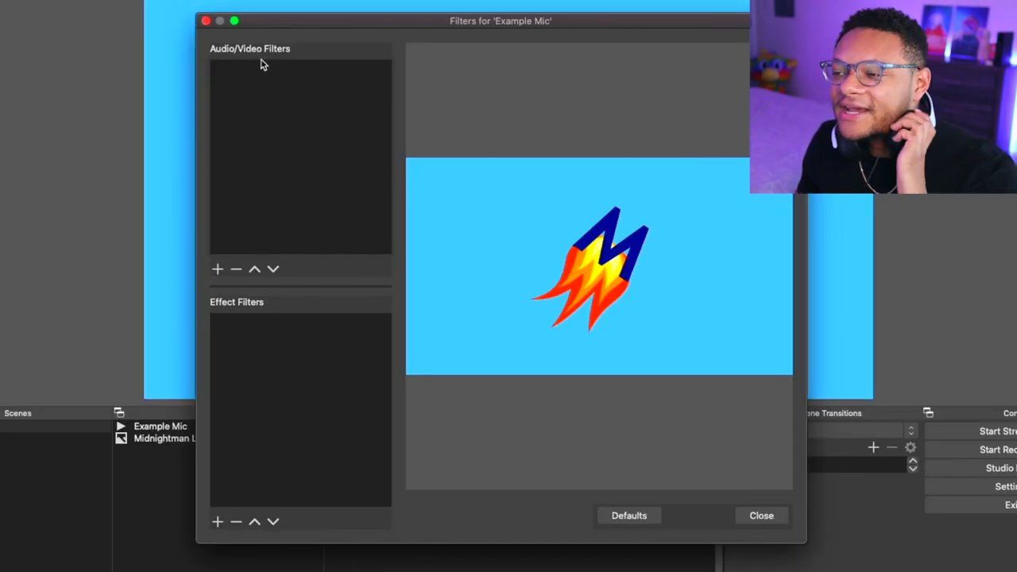
mouse_move(253, 52)
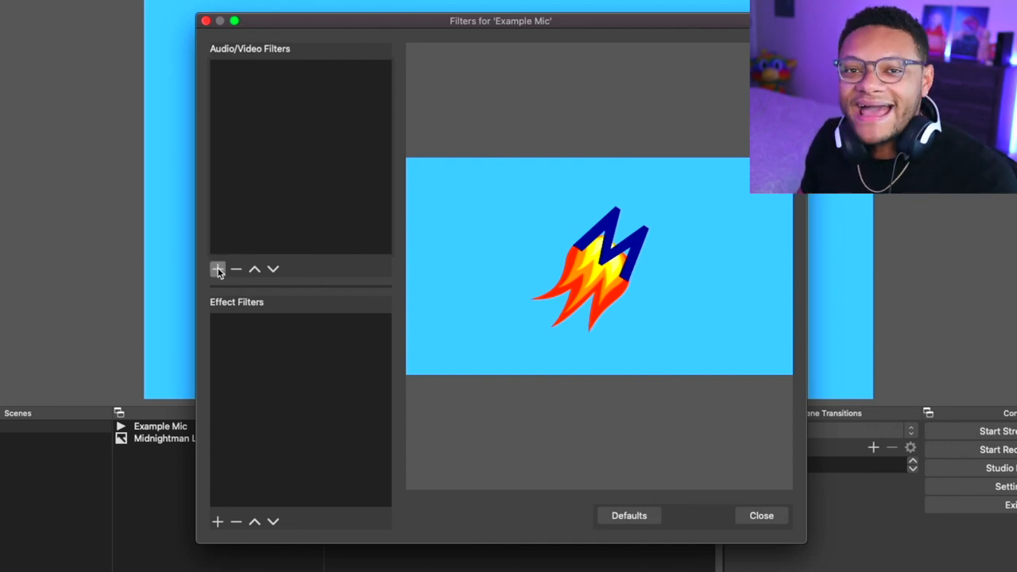
left_click(216, 268)
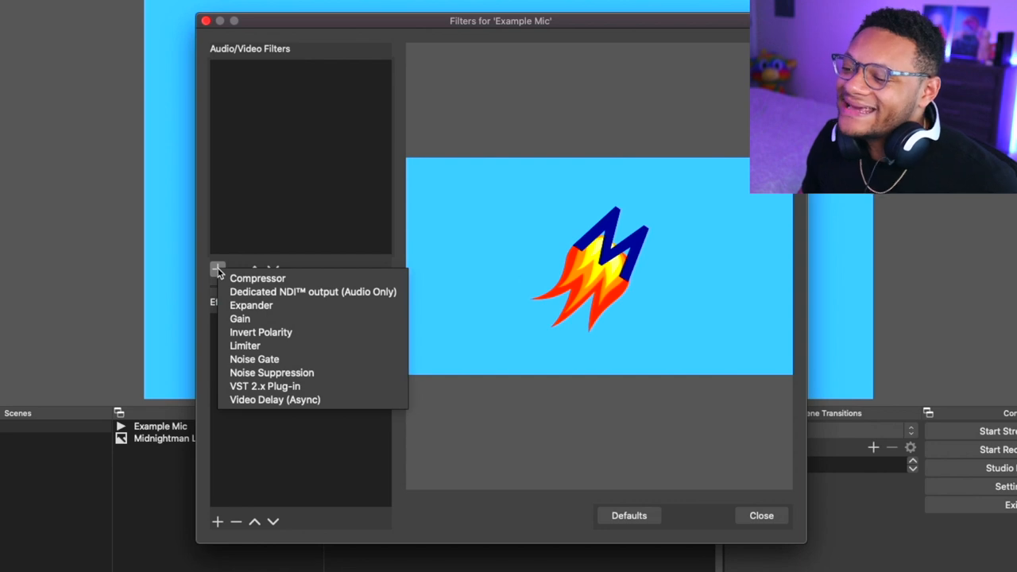
mouse_move(289, 379)
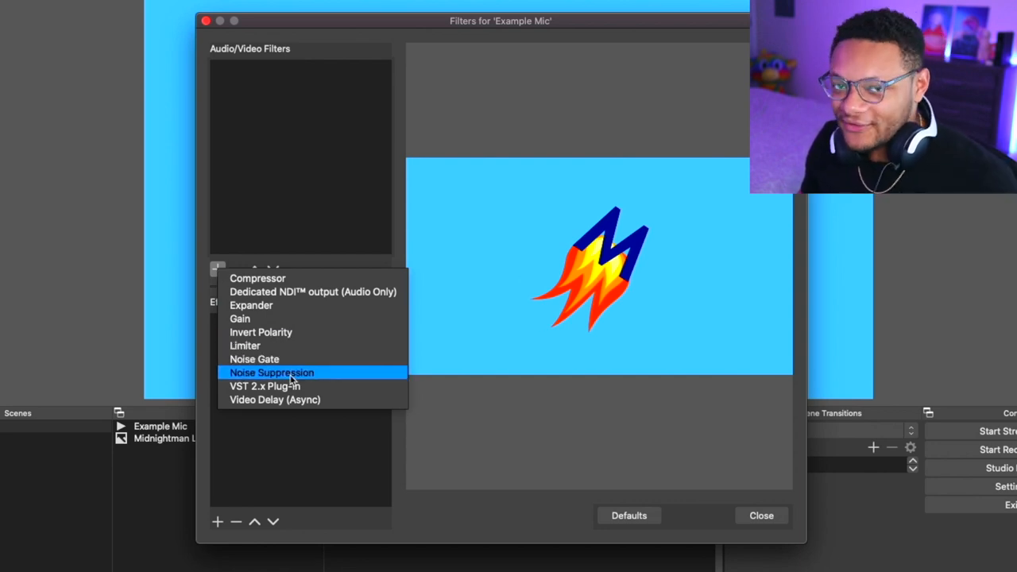
left_click(272, 371)
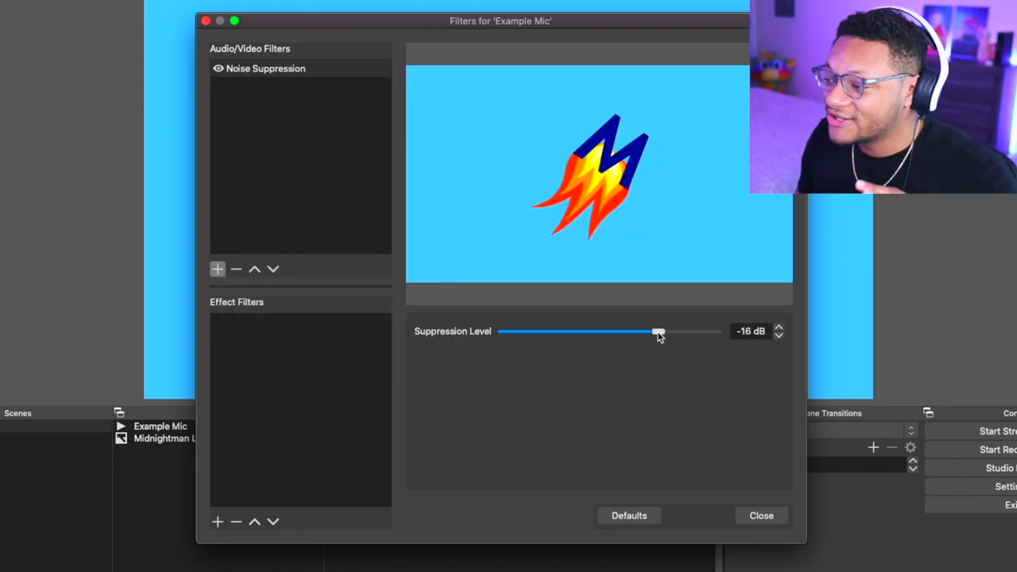
left_click_drag(657, 332, 683, 332)
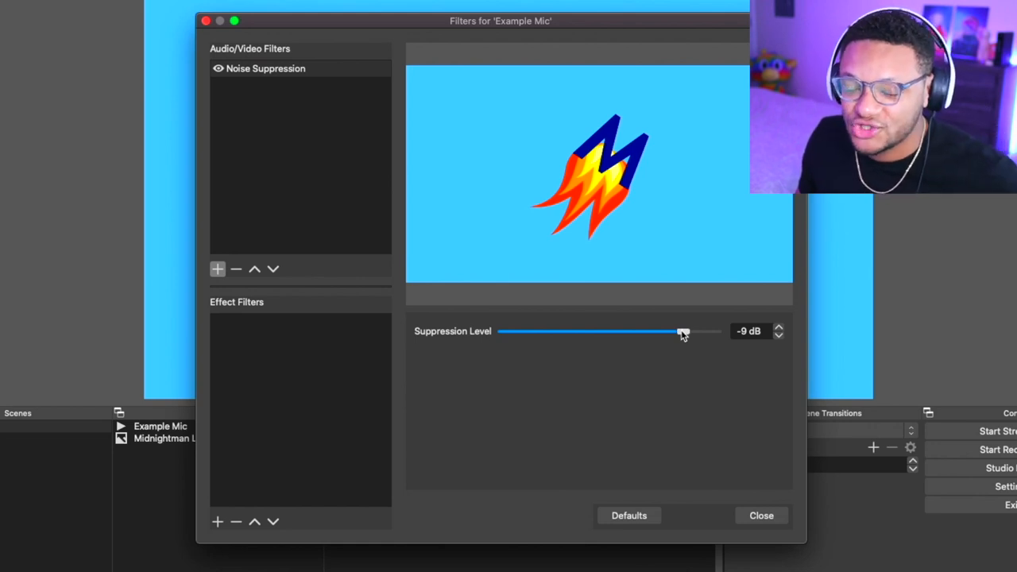
left_click_drag(683, 332, 688, 332)
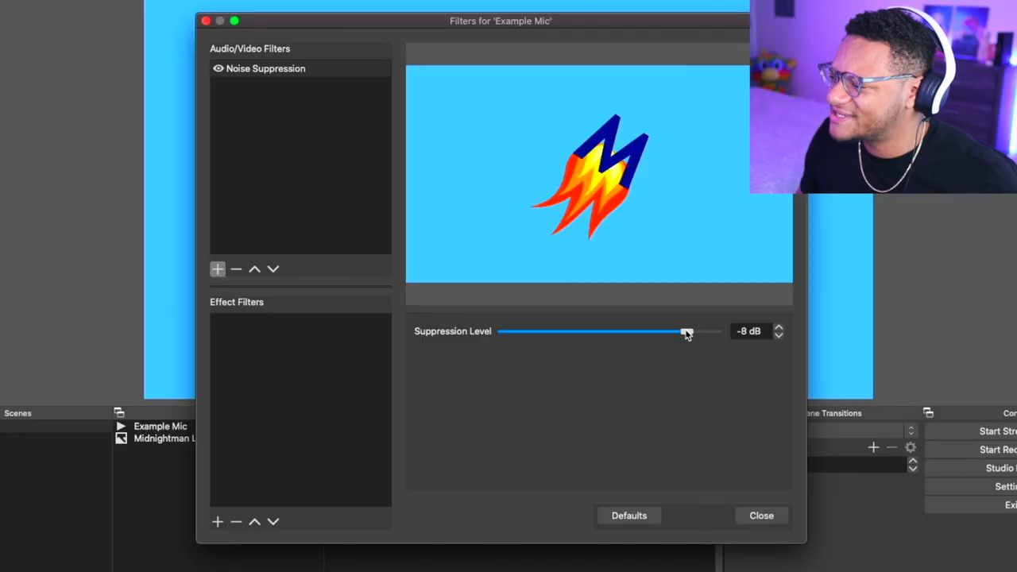
left_click_drag(687, 332, 696, 332)
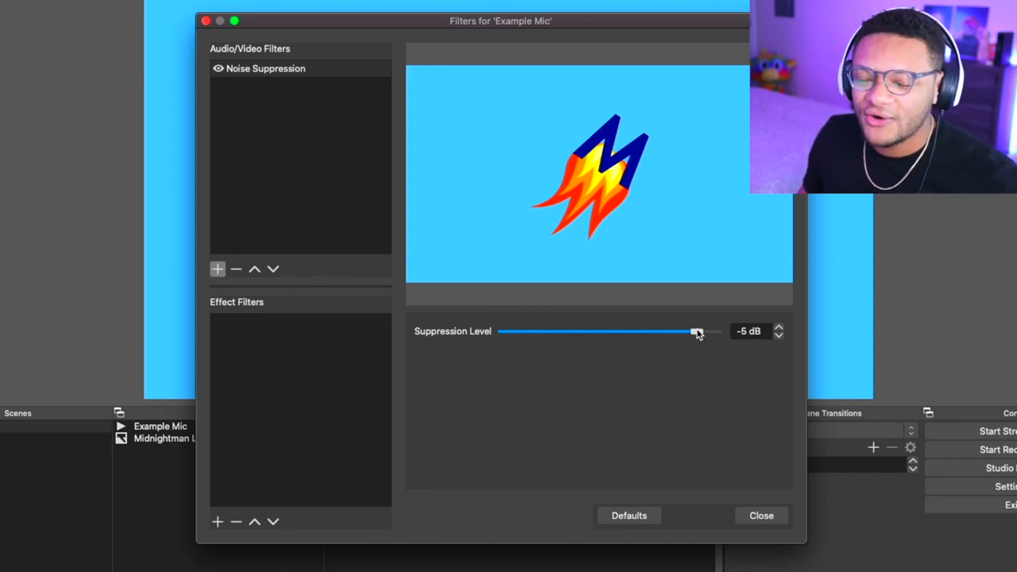
left_click_drag(696, 332, 703, 332)
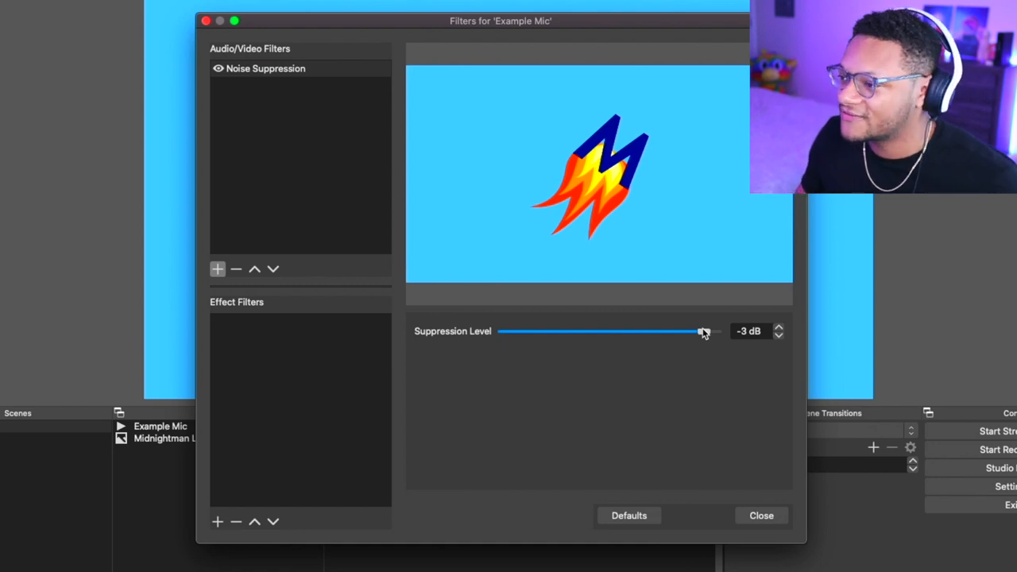
mouse_move(611, 395)
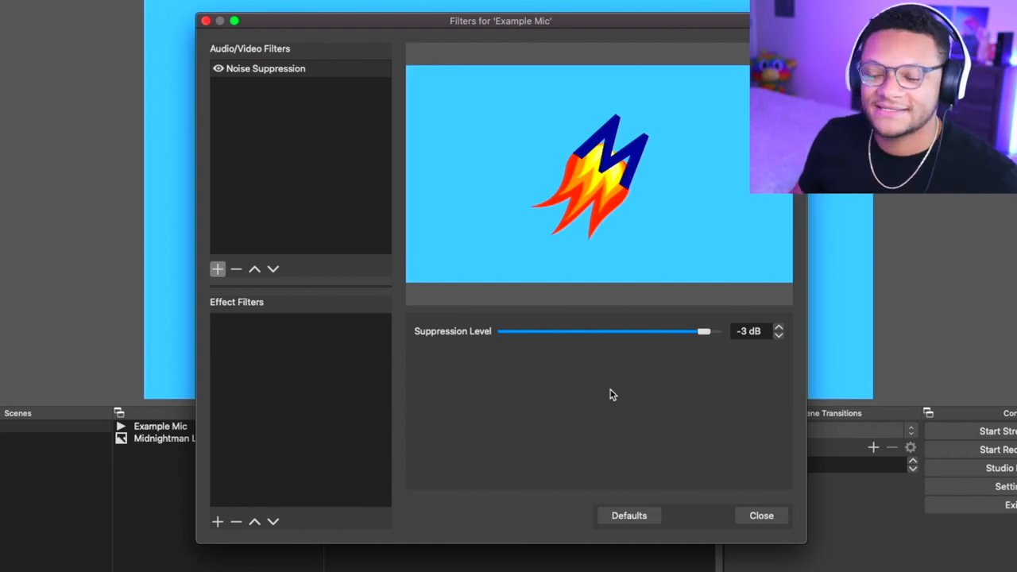
Add a Noise Gate filter with close threshold -25 dB and open threshold -18 dB.
left_click(216, 269)
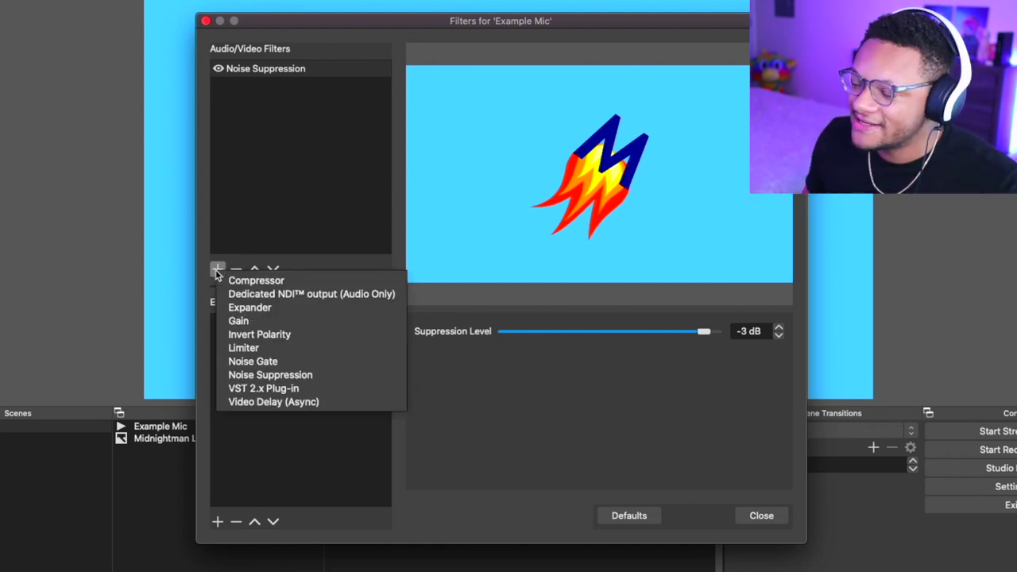
mouse_move(275, 321)
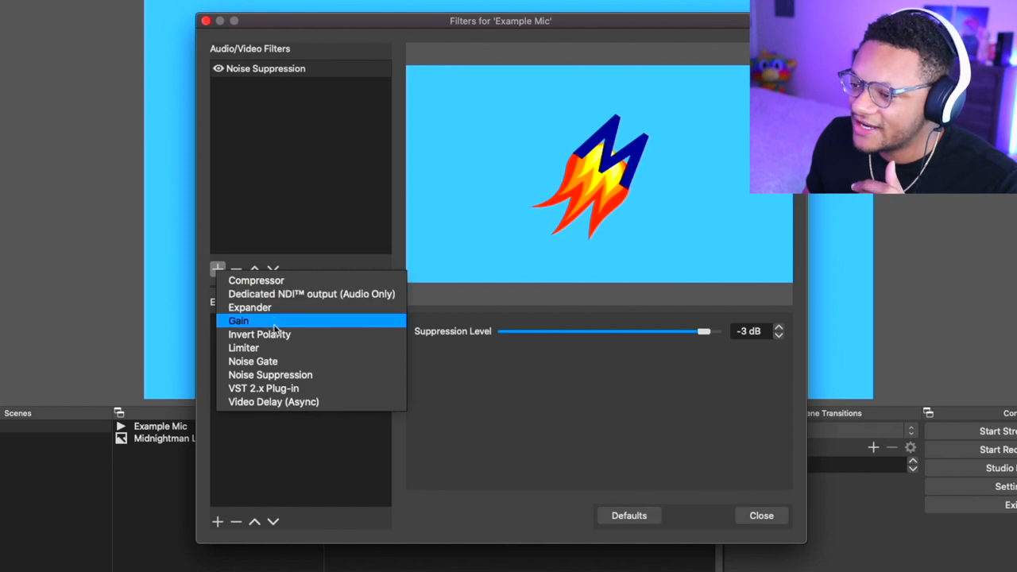
mouse_move(270, 375)
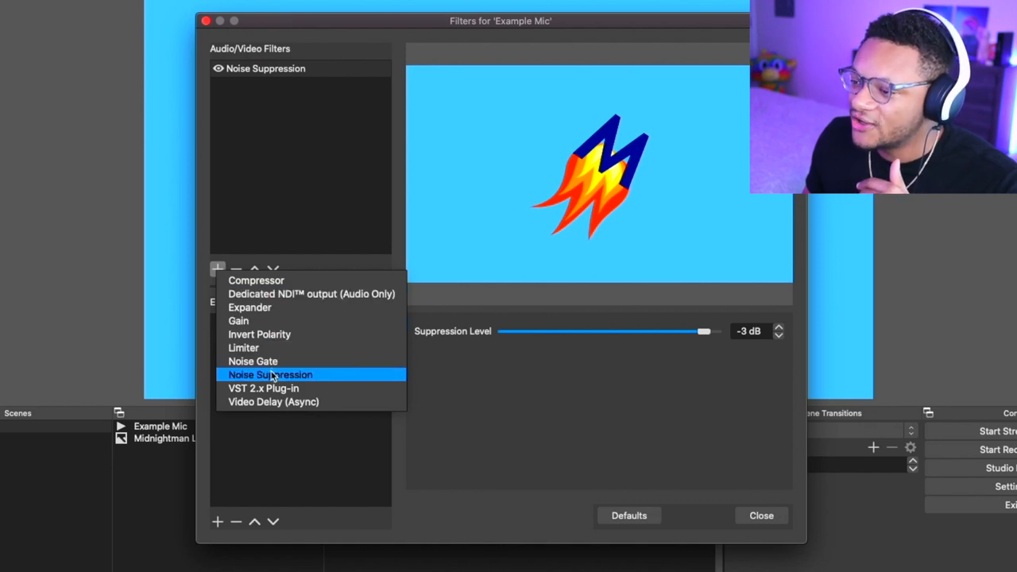
left_click(252, 361)
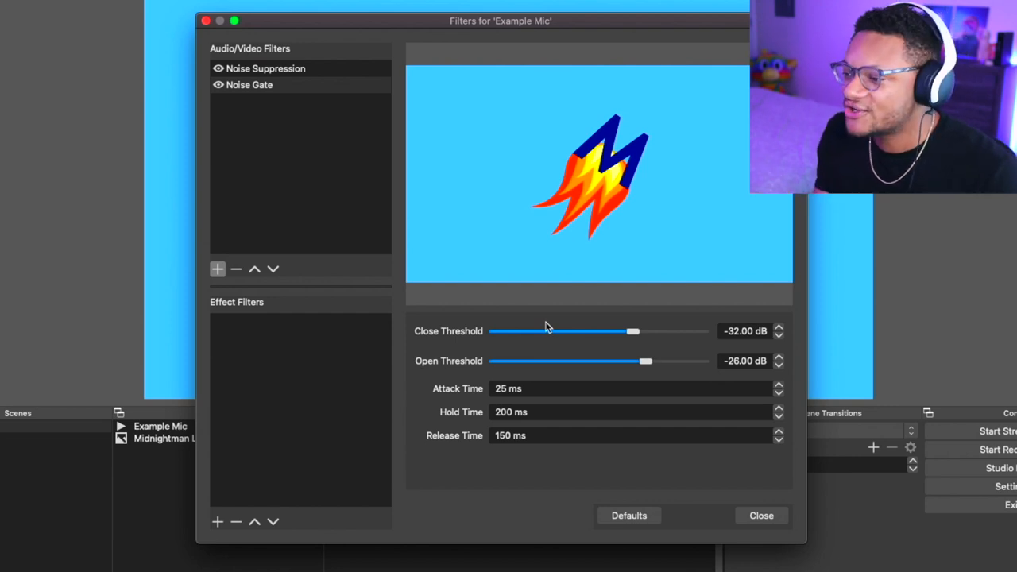
mouse_move(652, 360)
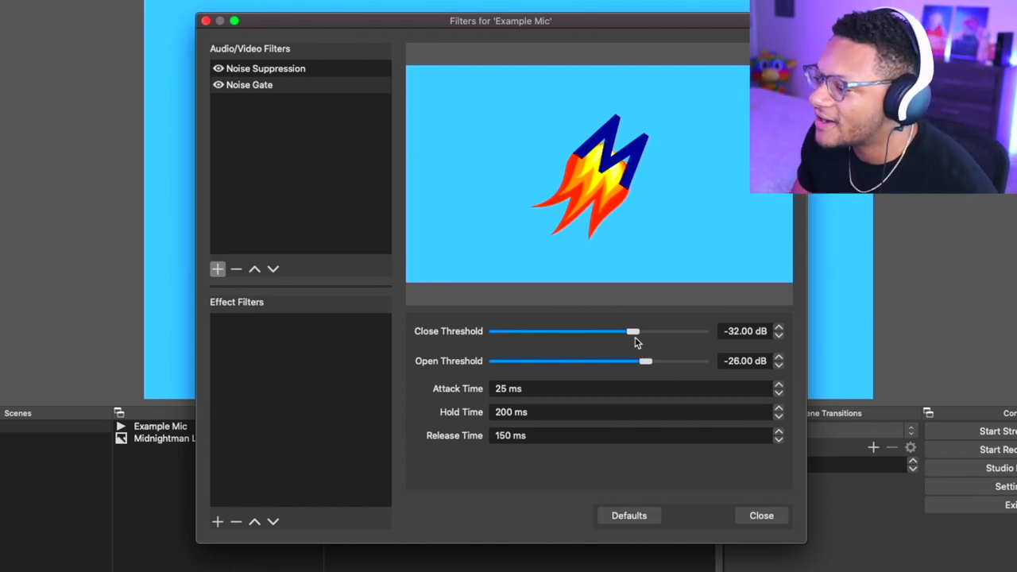
left_click_drag(632, 332, 643, 332)
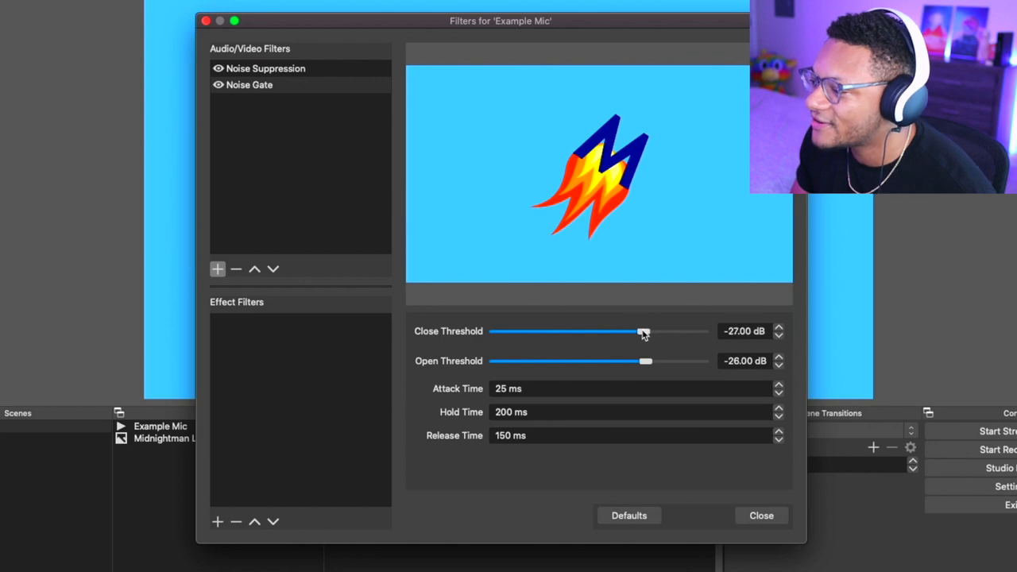
left_click_drag(644, 332, 648, 332)
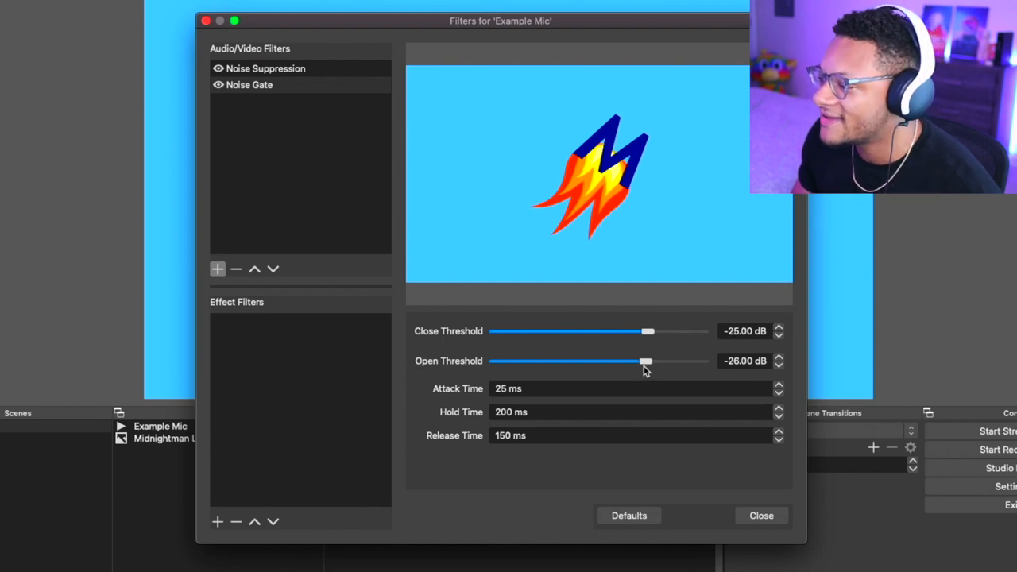
left_click_drag(644, 360, 660, 360)
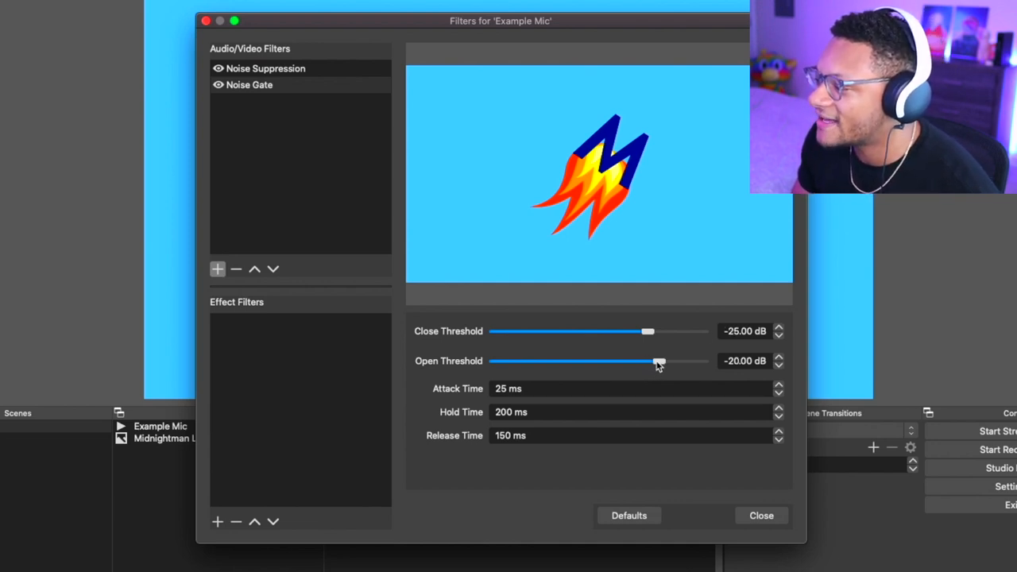
left_click_drag(658, 360, 664, 361)
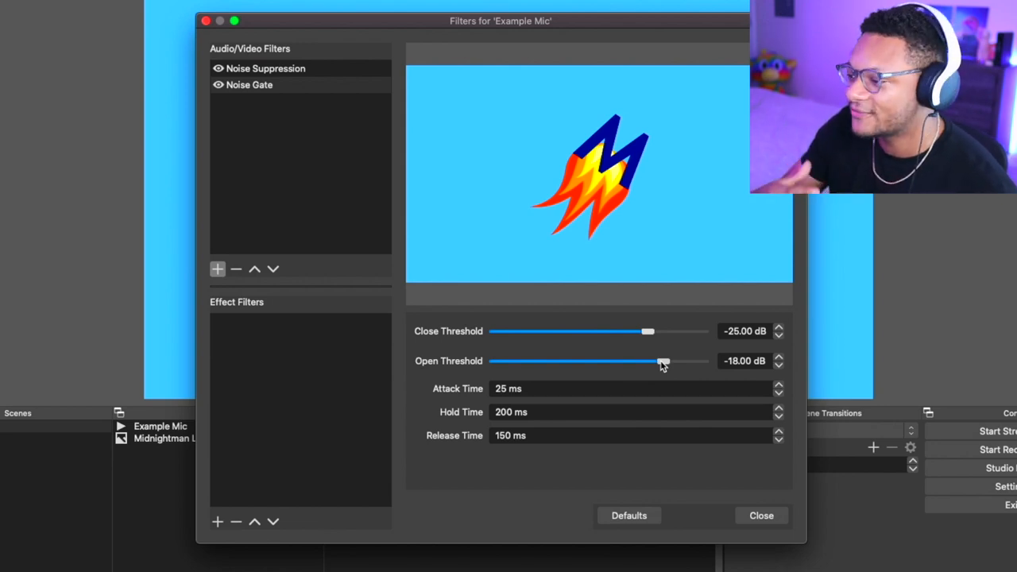
left_click_drag(664, 361, 648, 360)
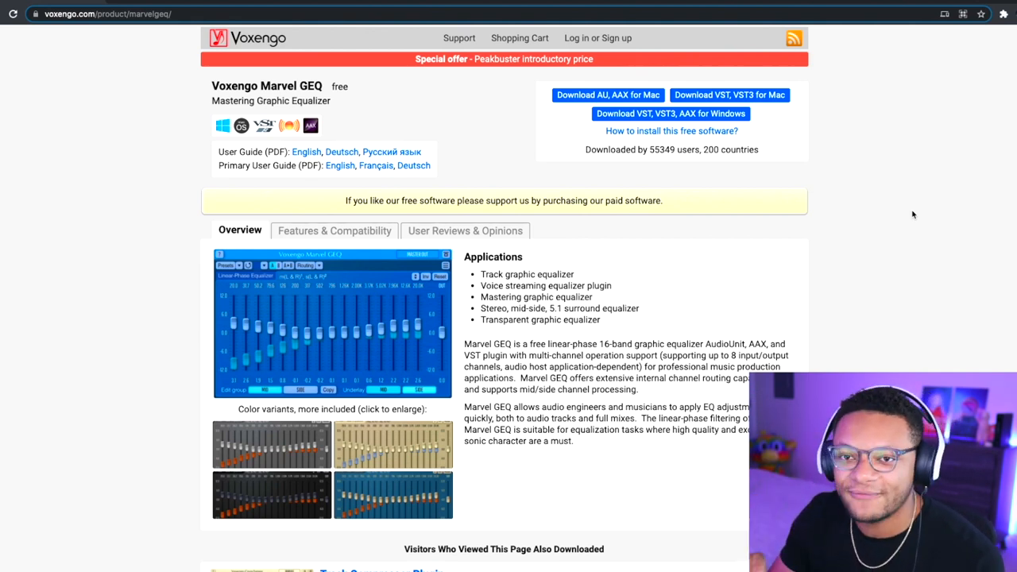
mouse_move(162, 115)
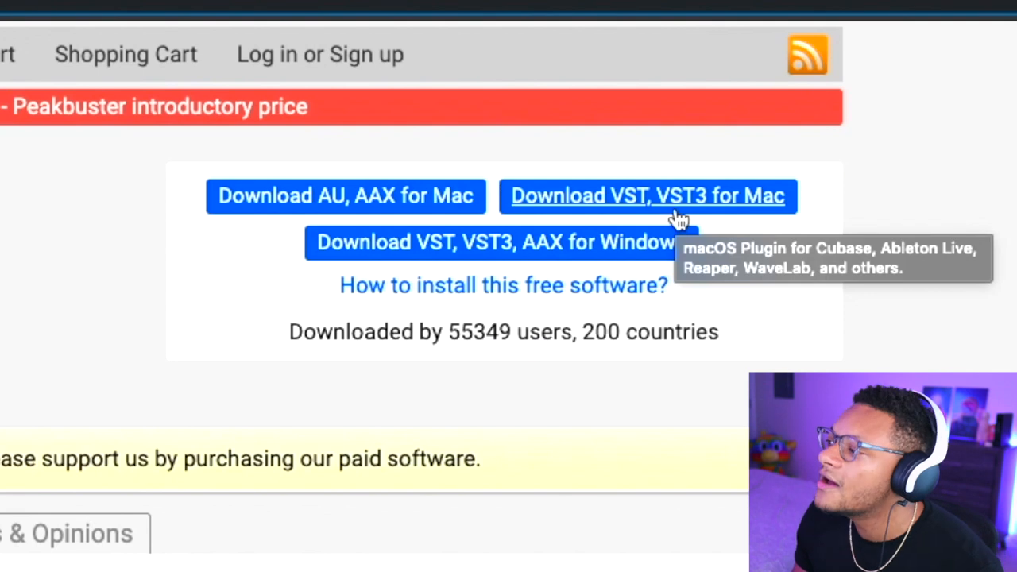
mouse_move(686, 221)
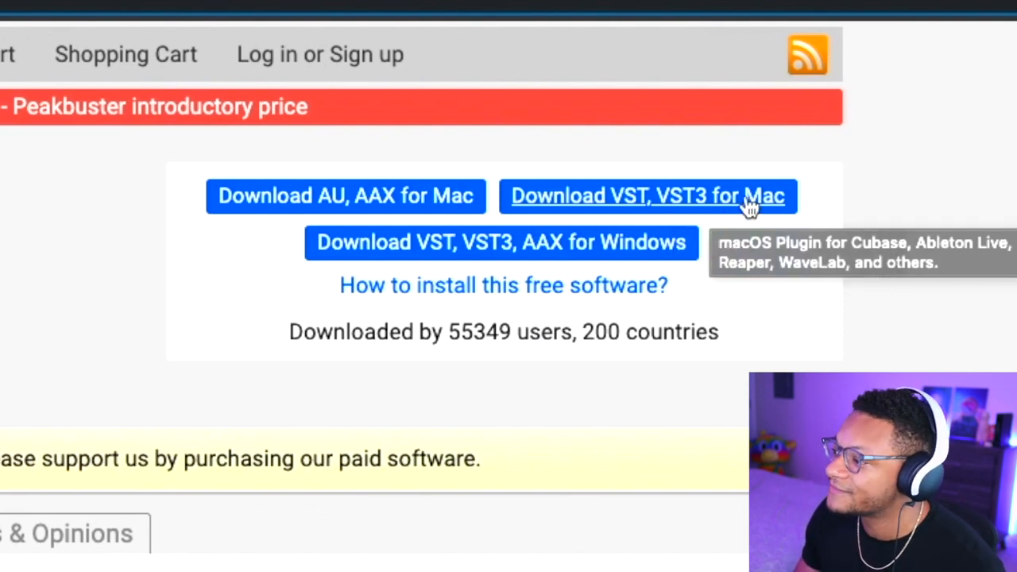
Download the Marvel GEQ VST/VST3 plug-in for Mac from voxengo.com.
left_click(504, 286)
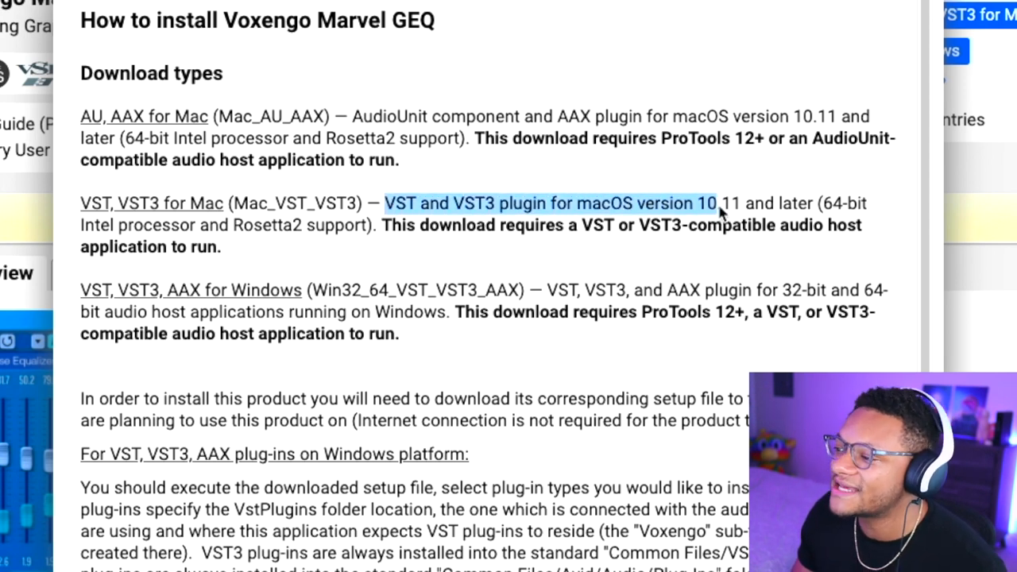
Highlight the Mac VST/VST3 description noting macOS 10.11 or later, 64-bit.
left_click_drag(718, 203, 802, 204)
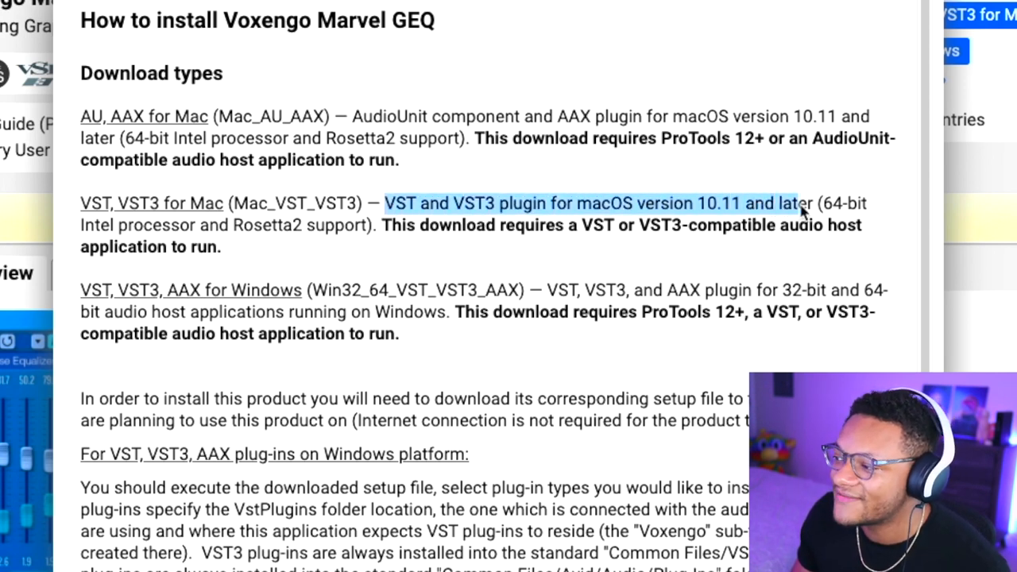
left_click_drag(802, 204, 866, 204)
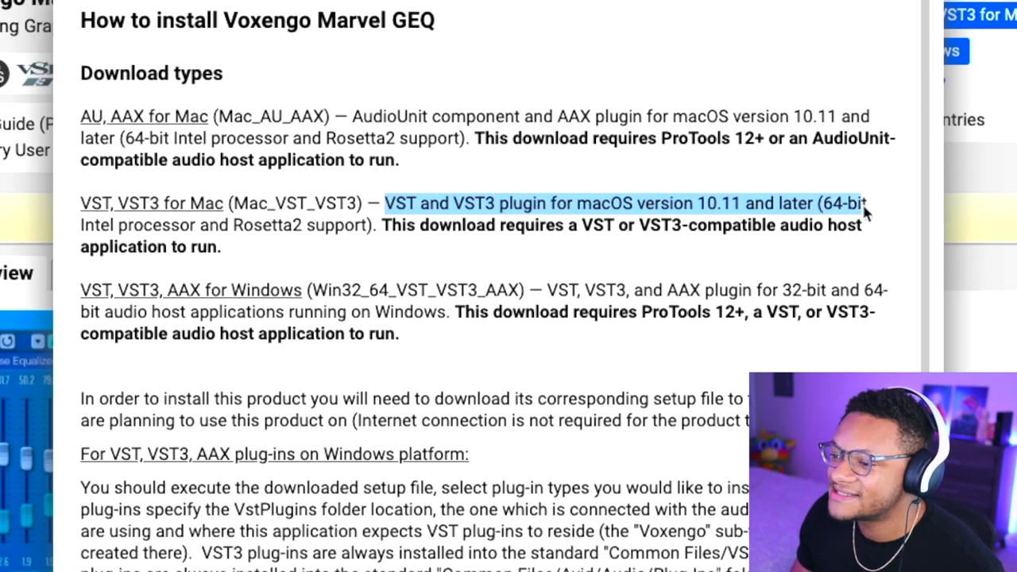
left_click_drag(866, 213, 374, 225)
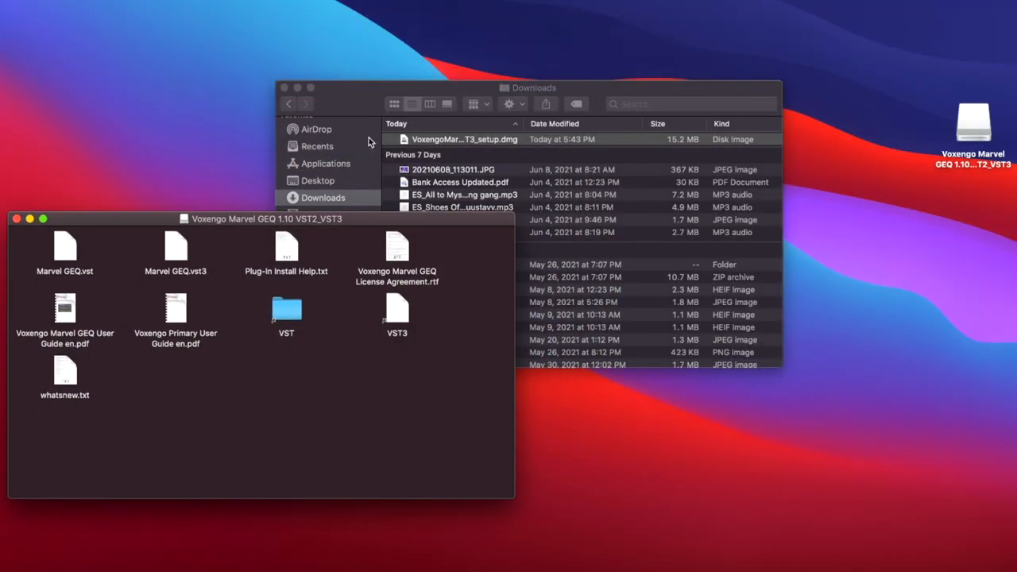
In Finder Preferences > Sidebar, show the computer itself under Locations.
left_click_drag(528, 87, 770, 70)
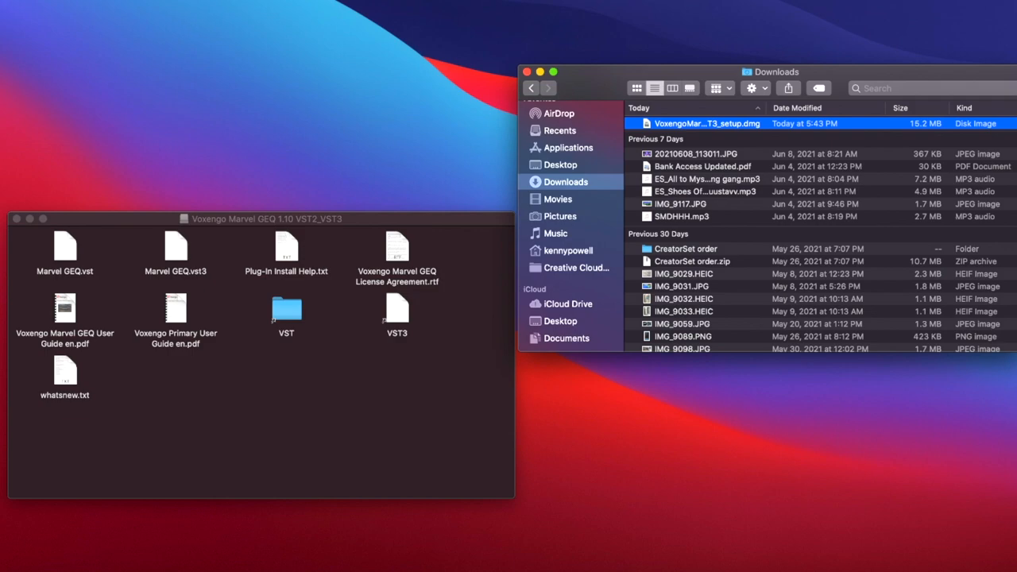
left_click(116, 12)
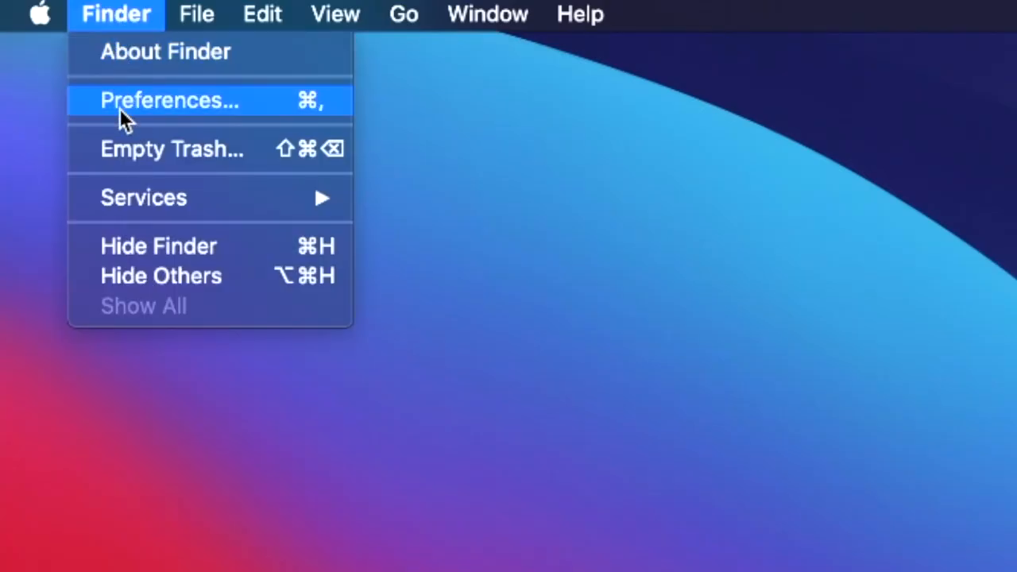
left_click(167, 100)
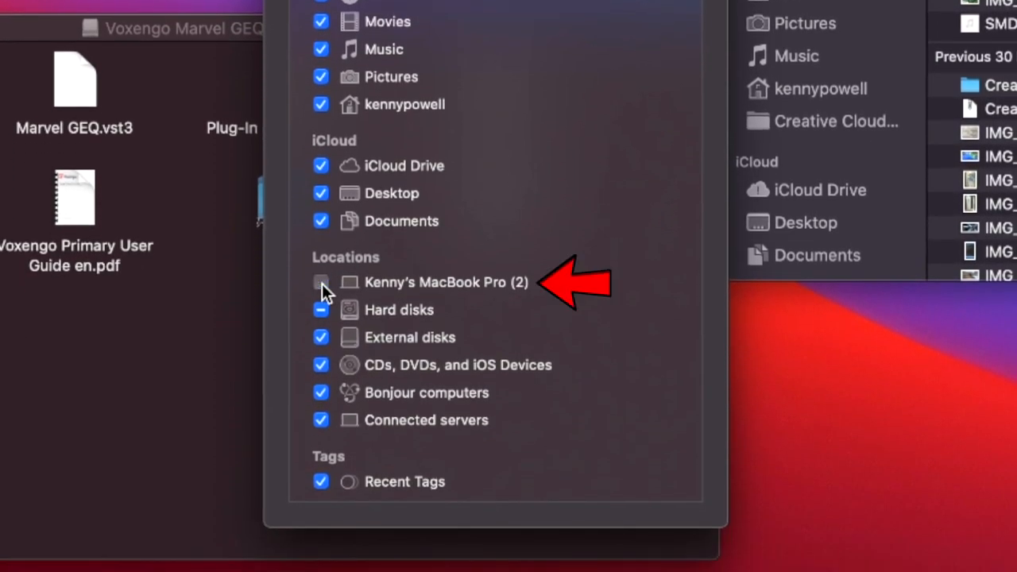
left_click(321, 282)
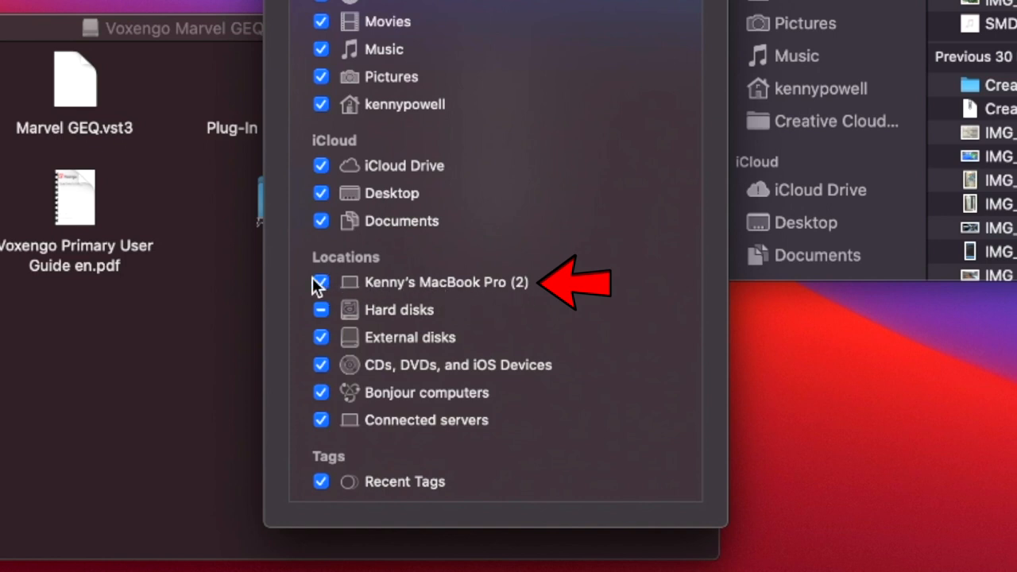
left_click(321, 283)
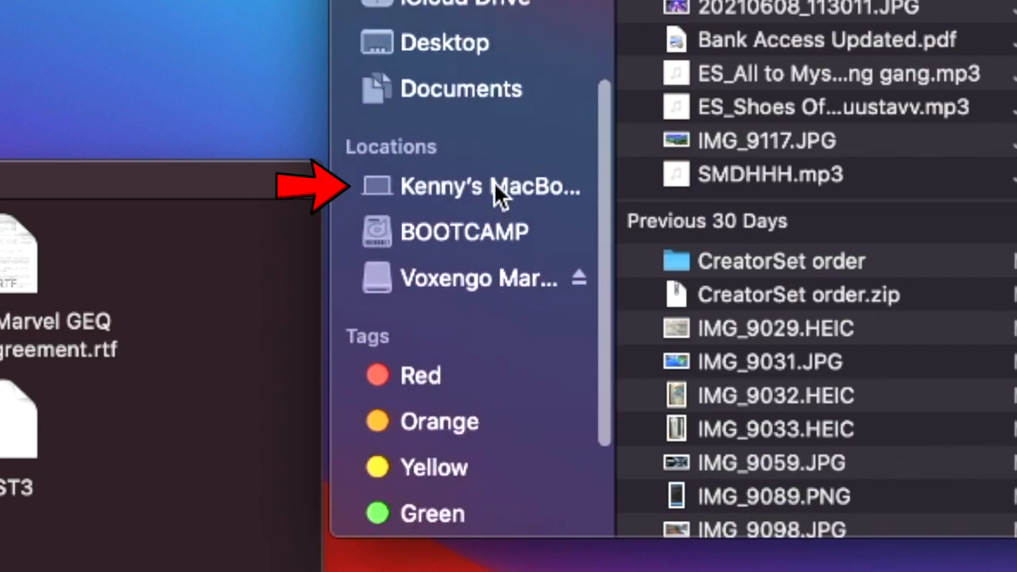
Move Marvel GEQ.vst and .vst3 into Macintosh HD/Library/Audio/Plug-Ins/VST and authenticate.
left_click(476, 188)
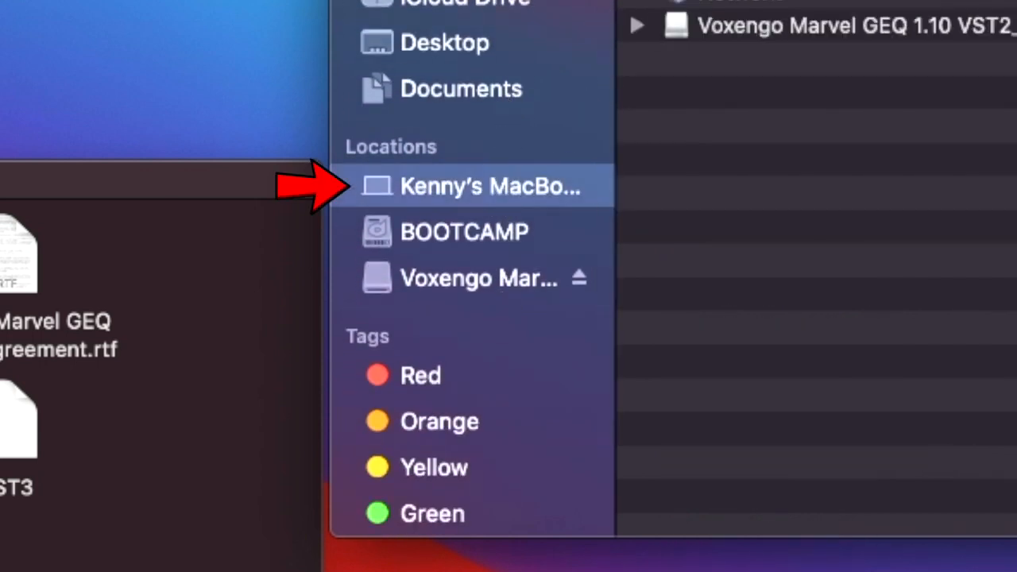
left_click(490, 188)
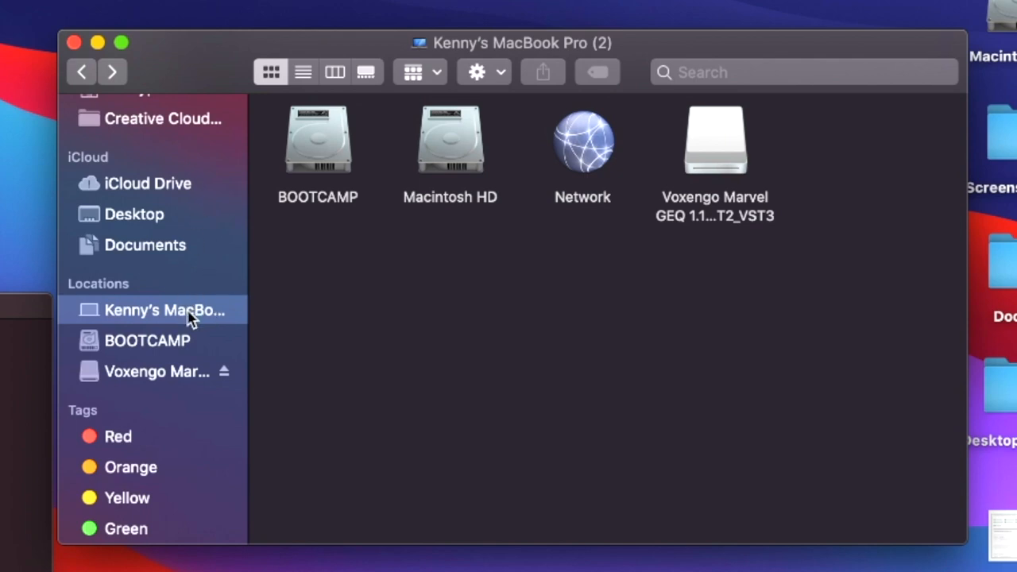
mouse_move(461, 162)
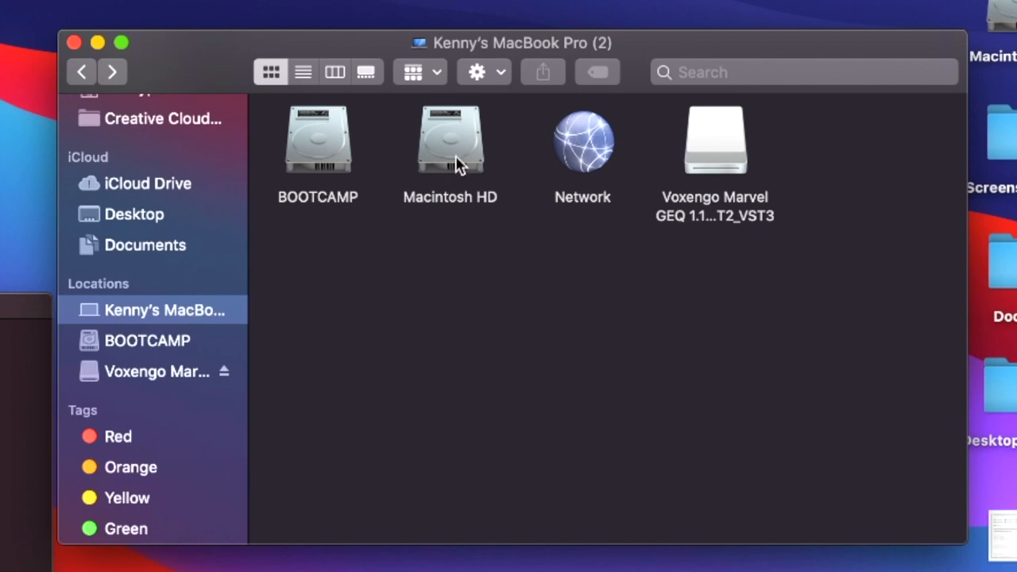
double_click(449, 142)
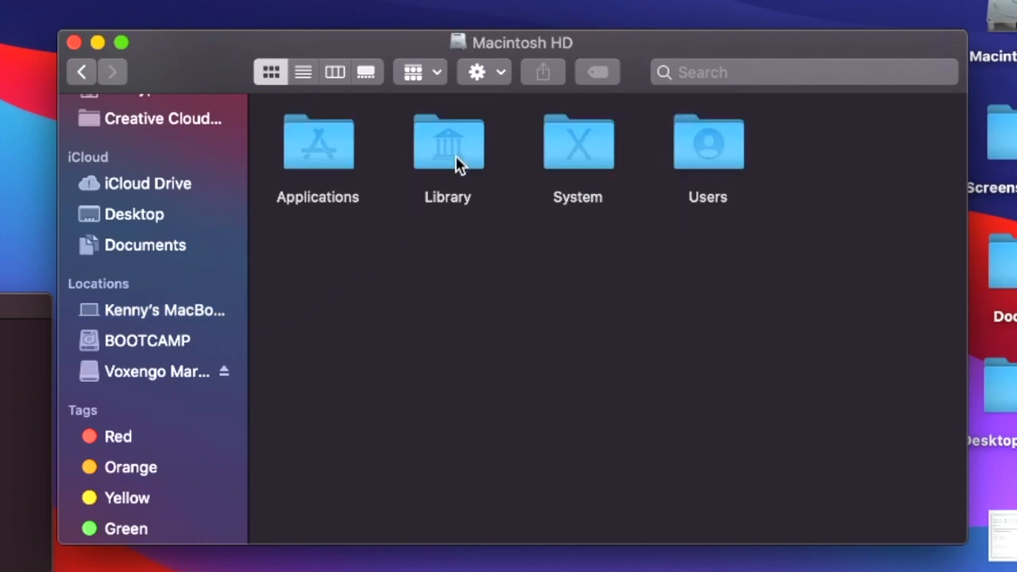
double_click(448, 143)
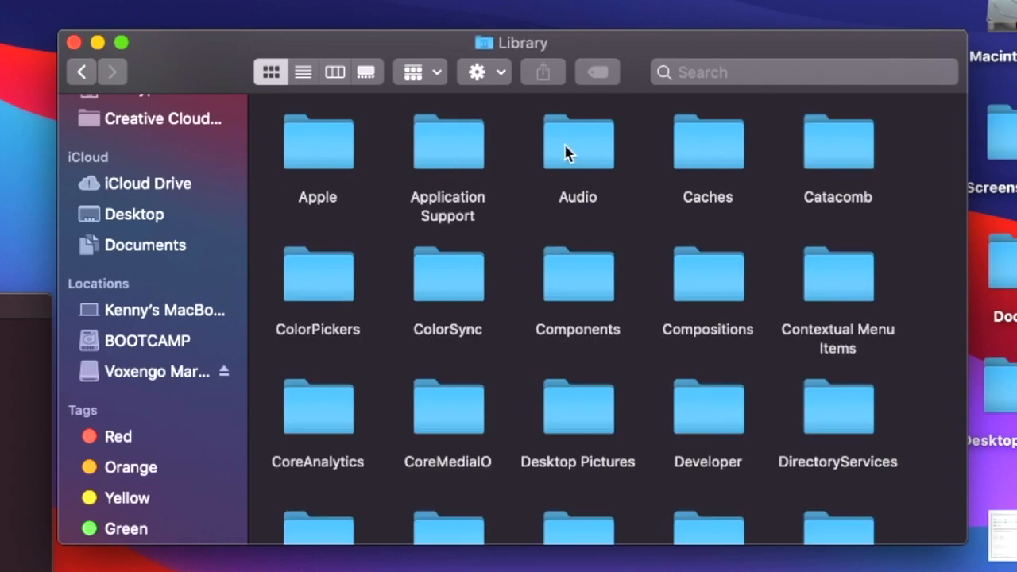
double_click(578, 143)
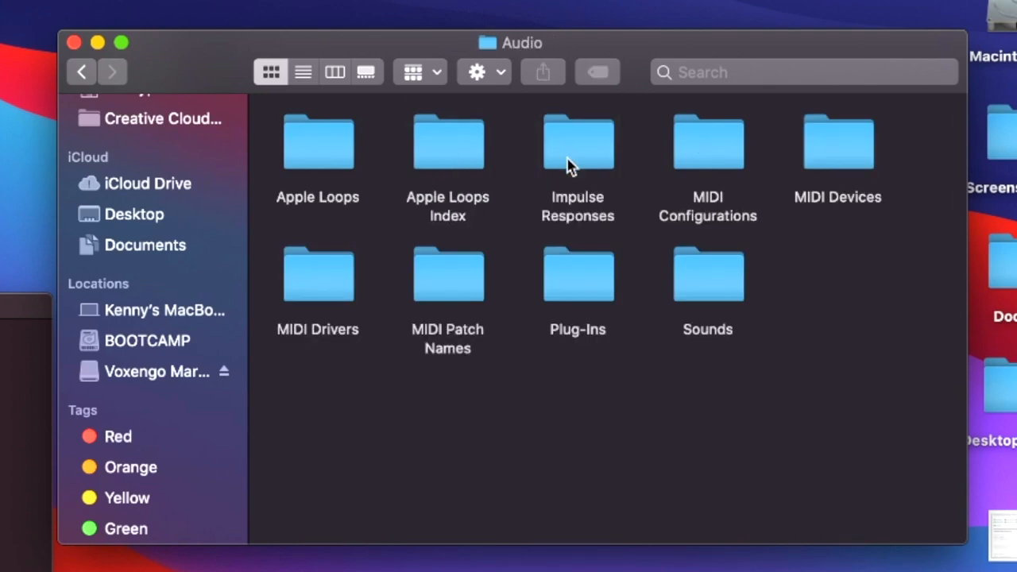
left_click(578, 274)
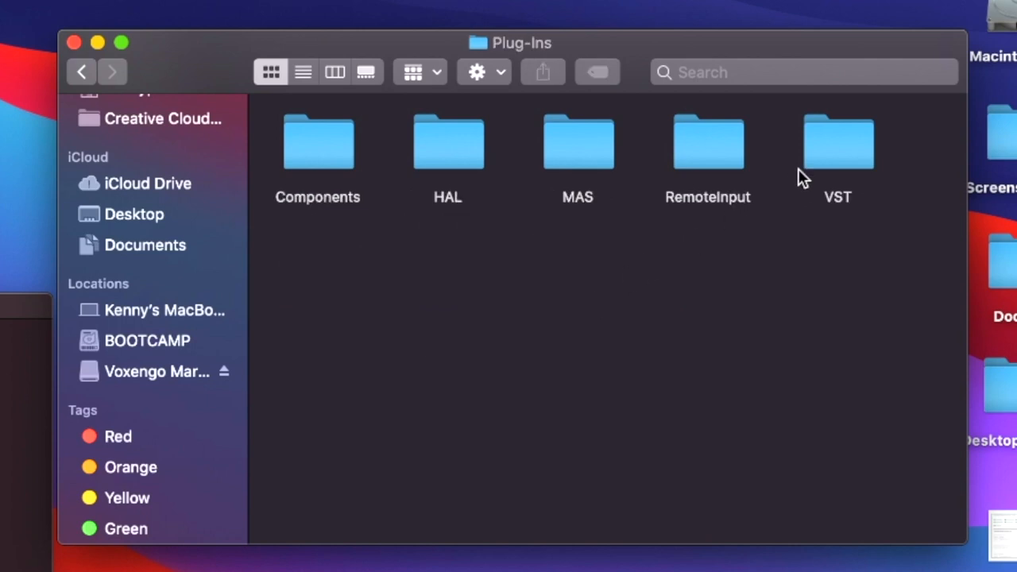
double_click(836, 143)
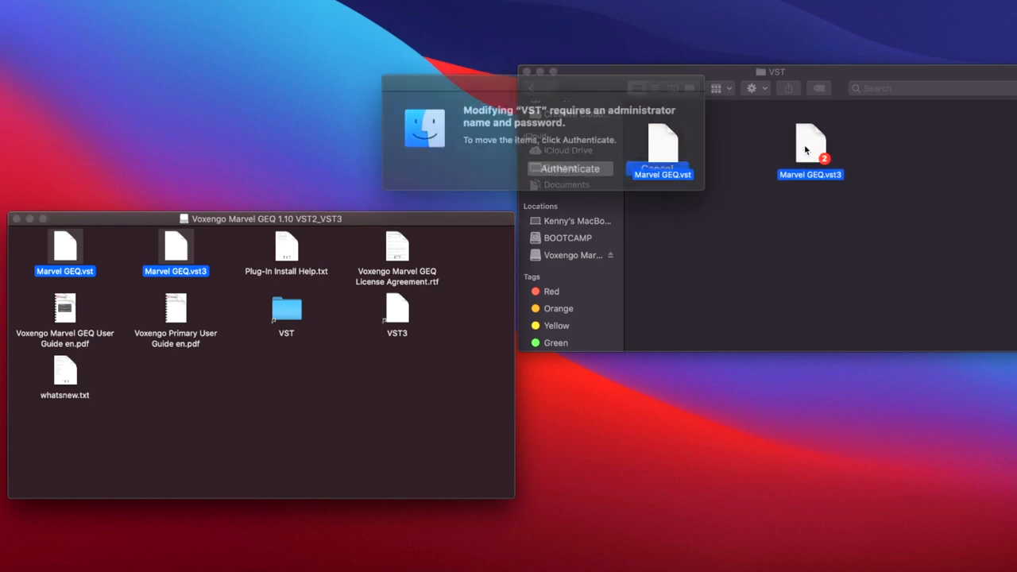
left_click(567, 169)
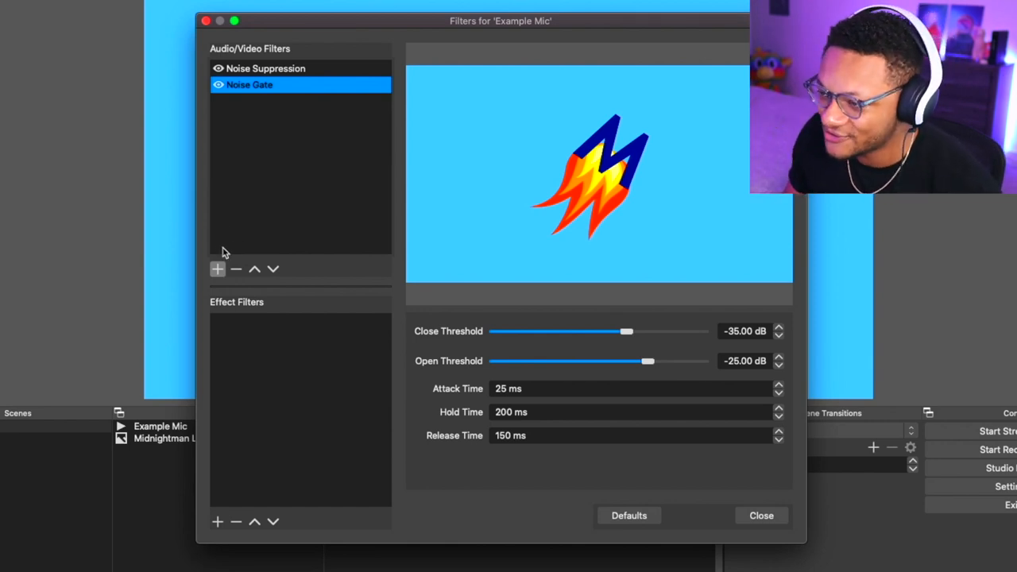
Add a VST 2.x Plug-in filter loading Marvel GEQ and bring up its equalizer interface.
left_click(217, 268)
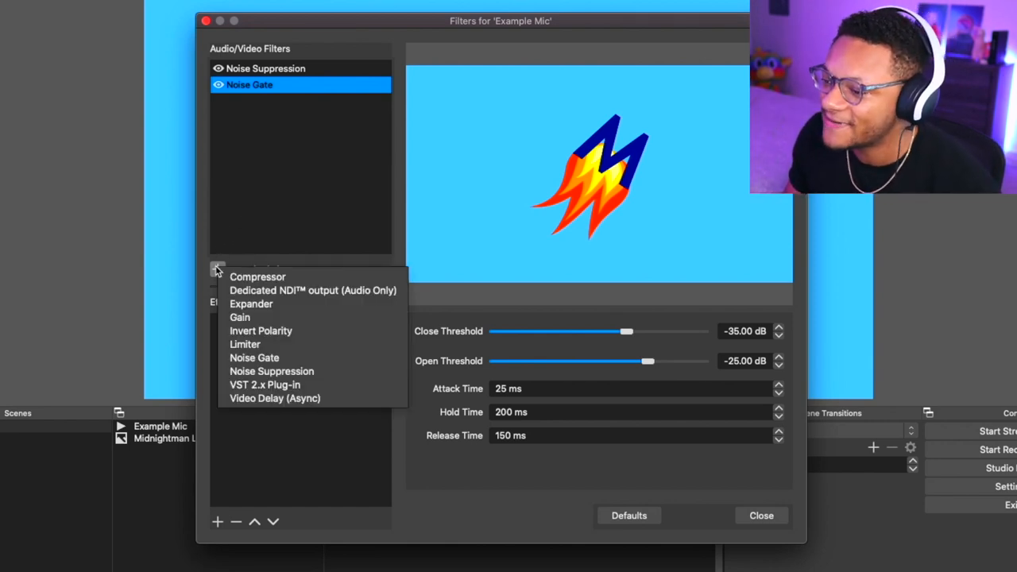
mouse_move(351, 397)
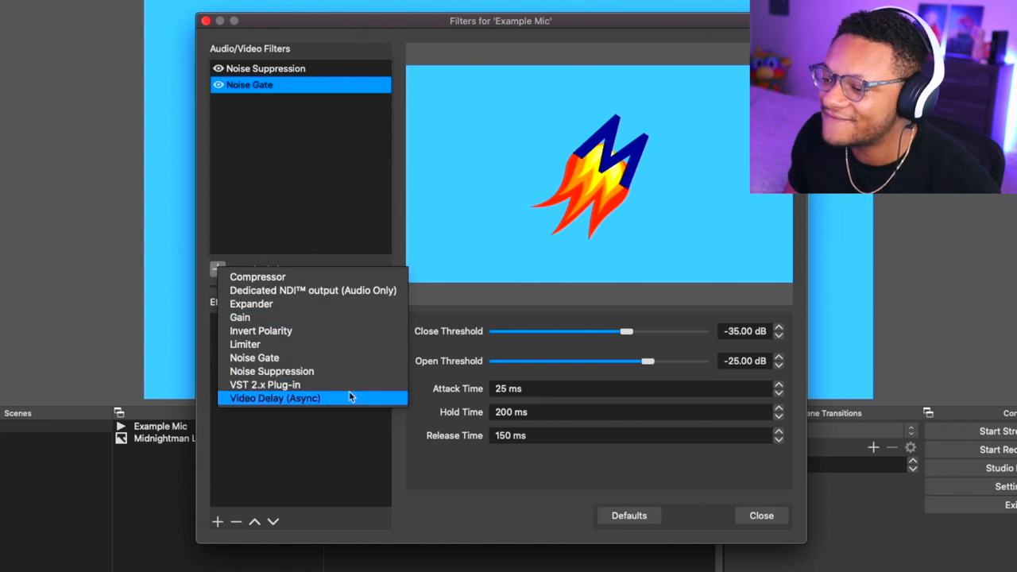
mouse_move(337, 384)
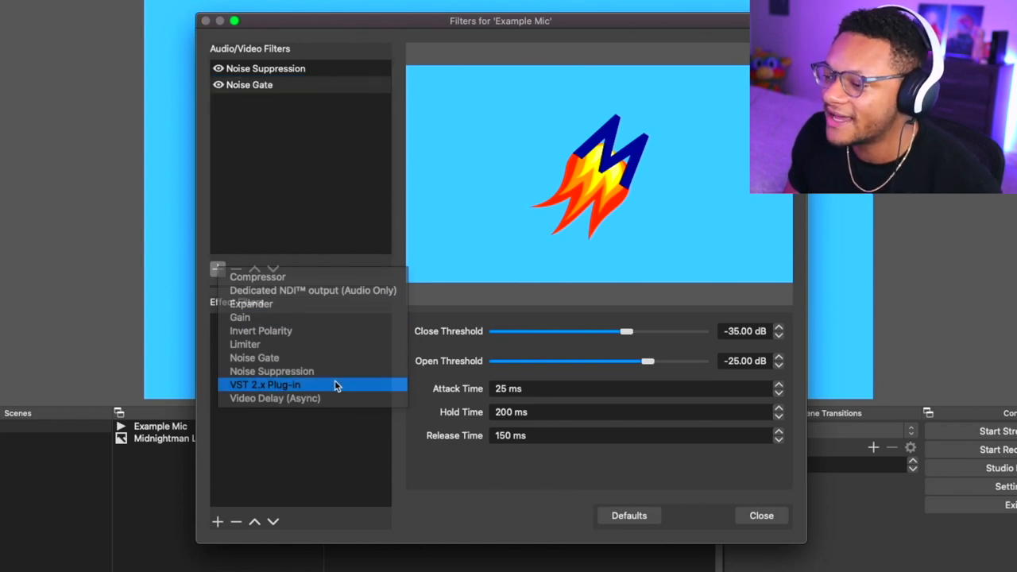
left_click(263, 384)
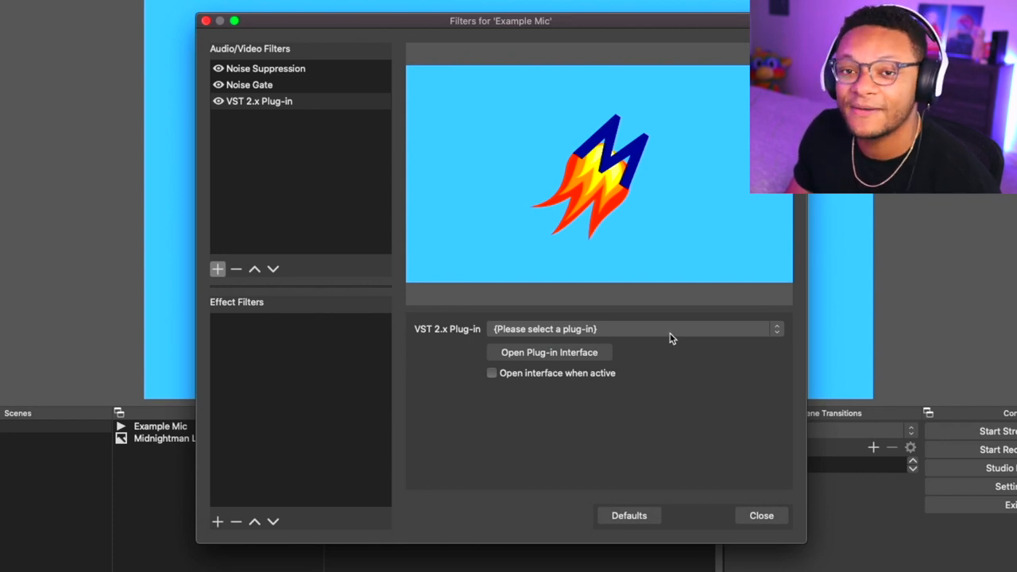
left_click(633, 329)
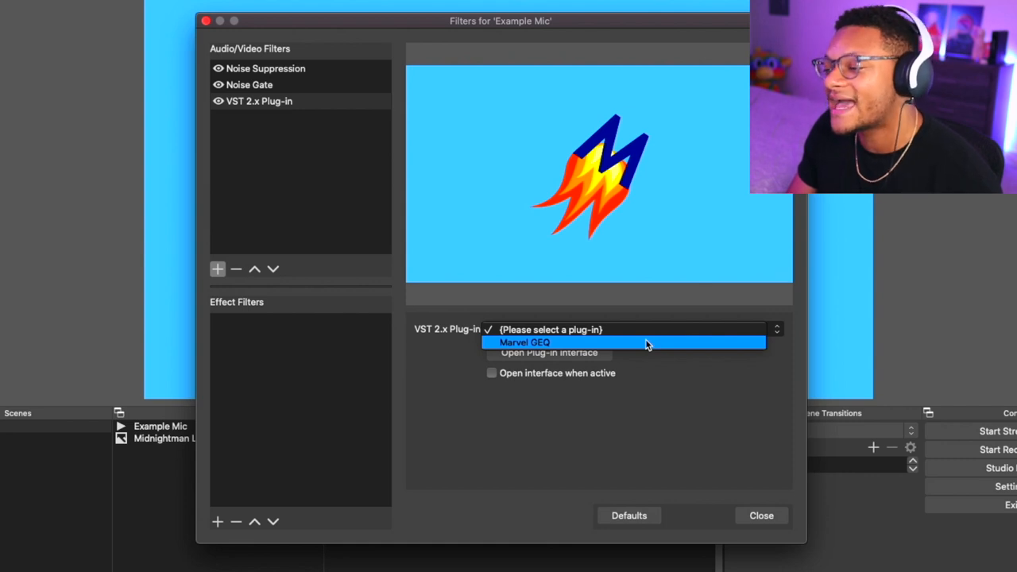
left_click(521, 343)
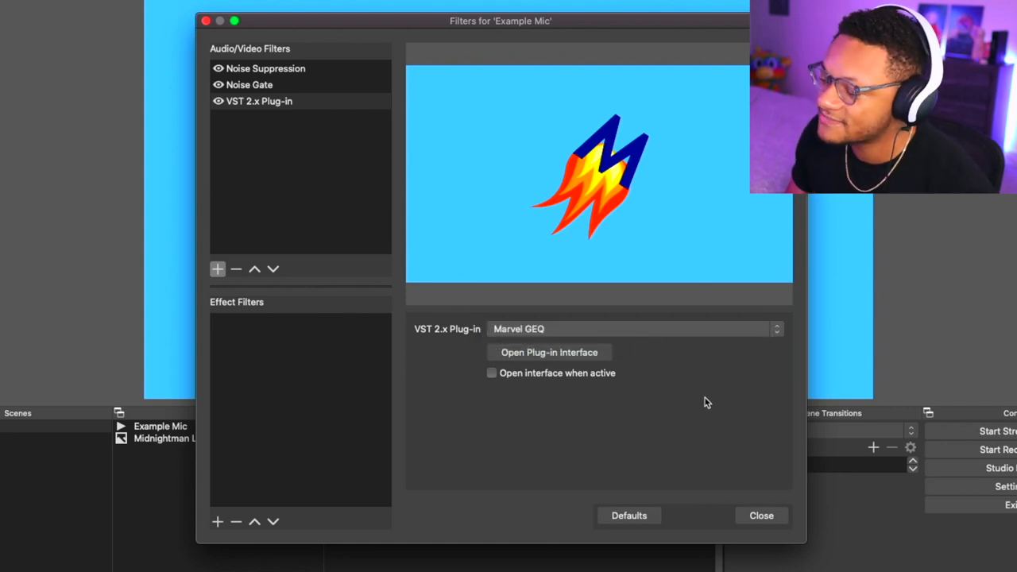
mouse_move(566, 358)
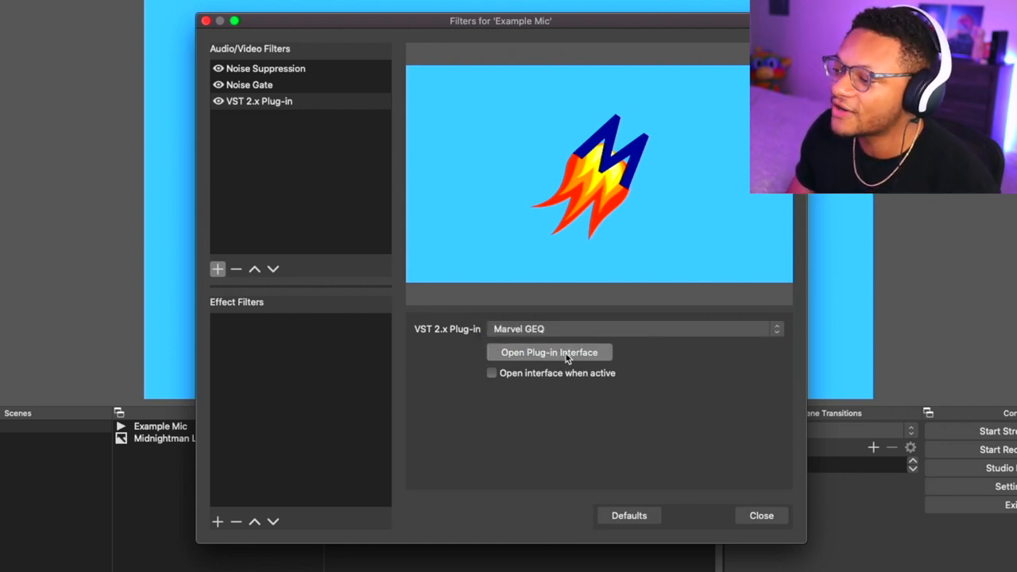
left_click(550, 352)
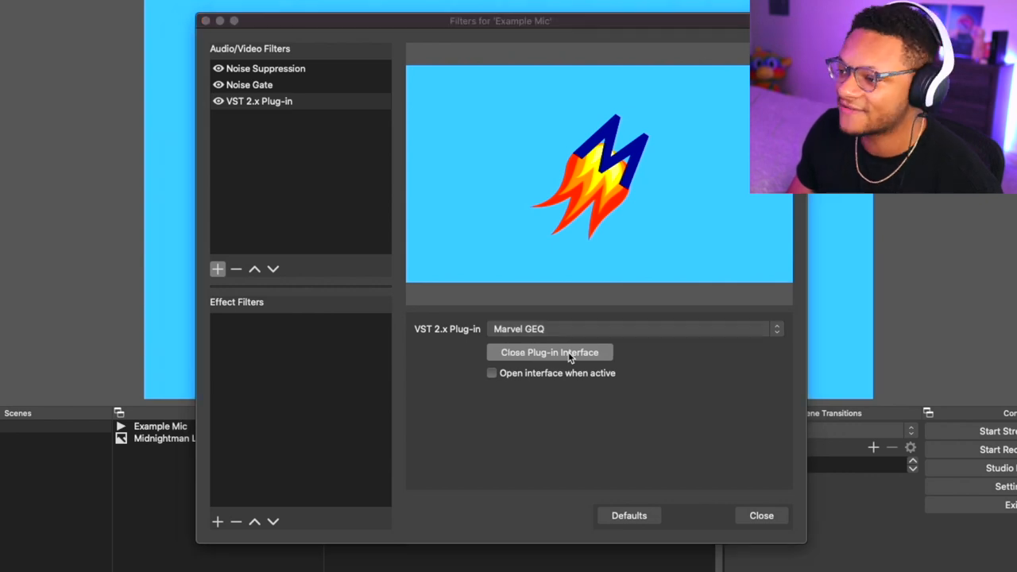
mouse_move(570, 358)
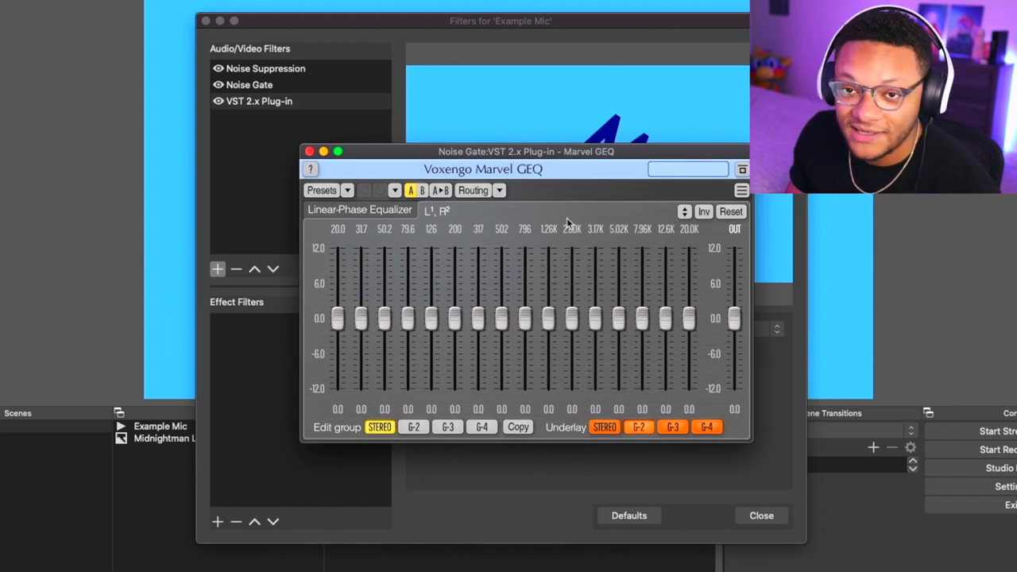
mouse_move(486, 213)
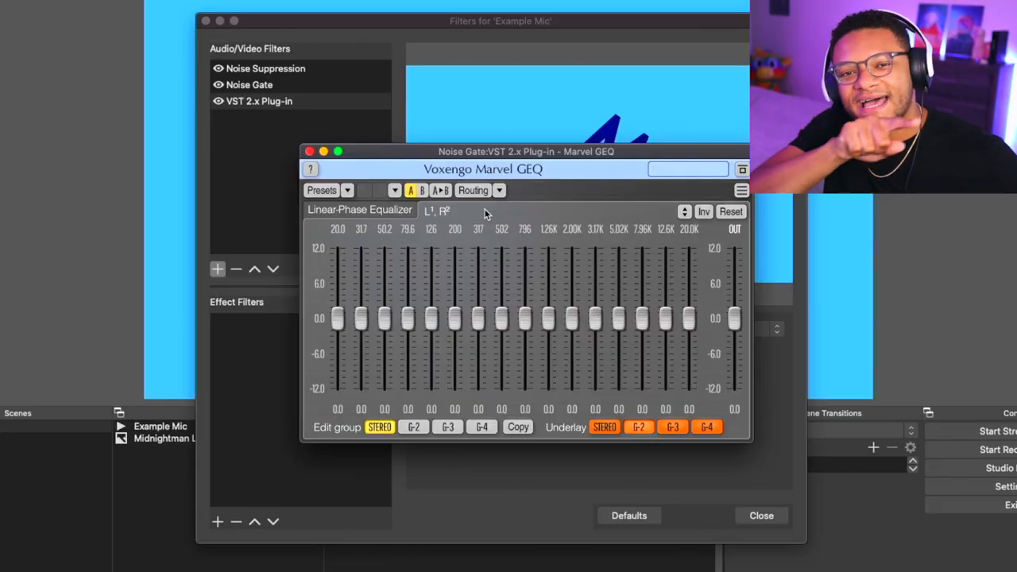
mouse_move(157, 213)
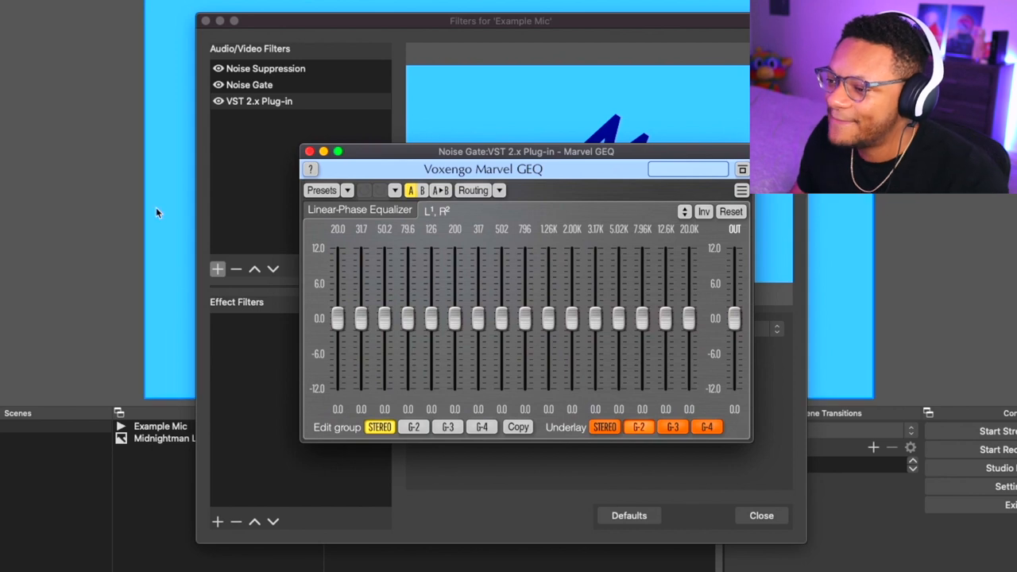
left_click_drag(336, 318, 337, 294)
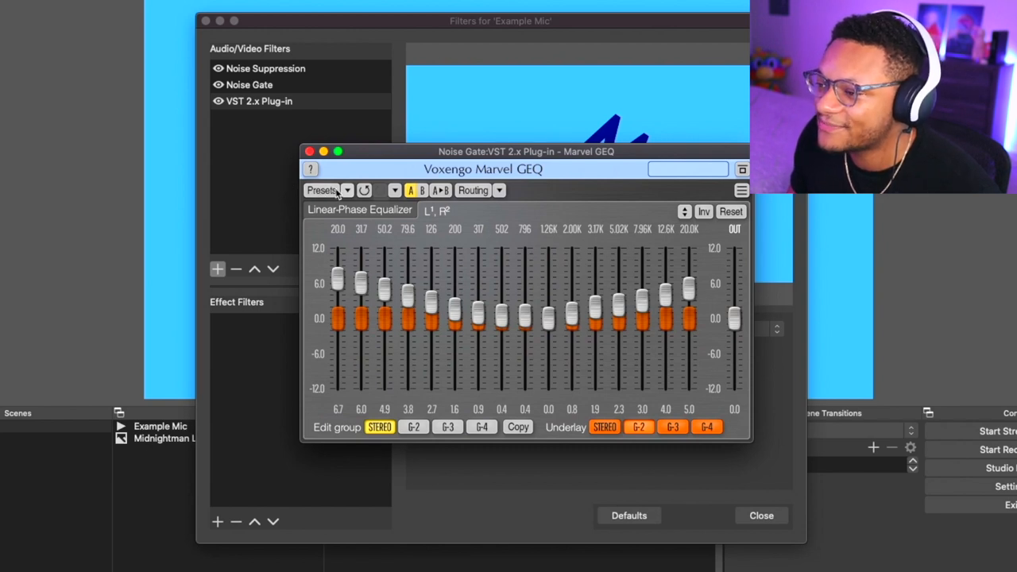
Choose the Brighter and Bassy preset from the Session Bank in Marvel GEQ's preset manager.
left_click(321, 190)
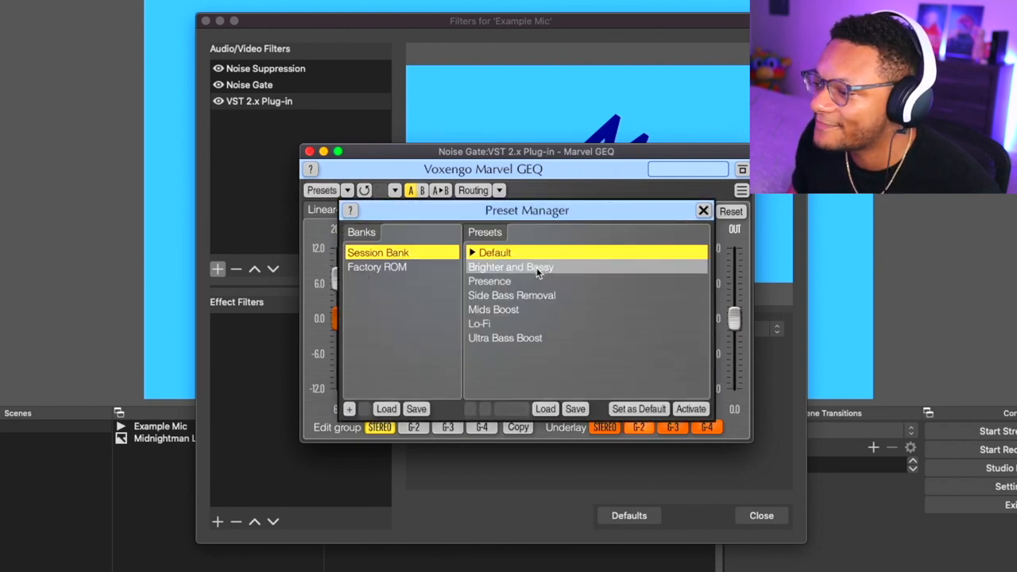
left_click(537, 267)
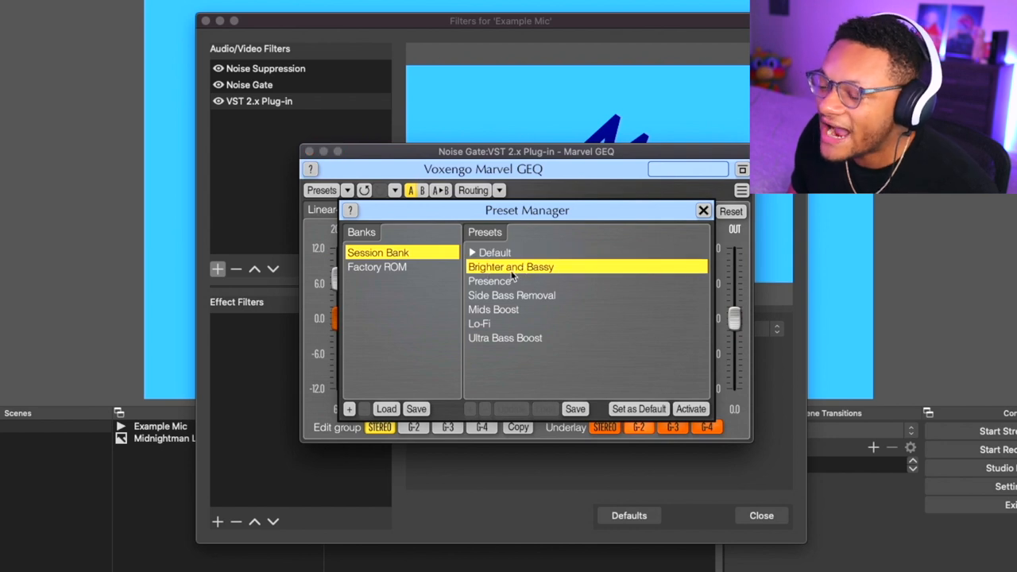
mouse_move(667, 408)
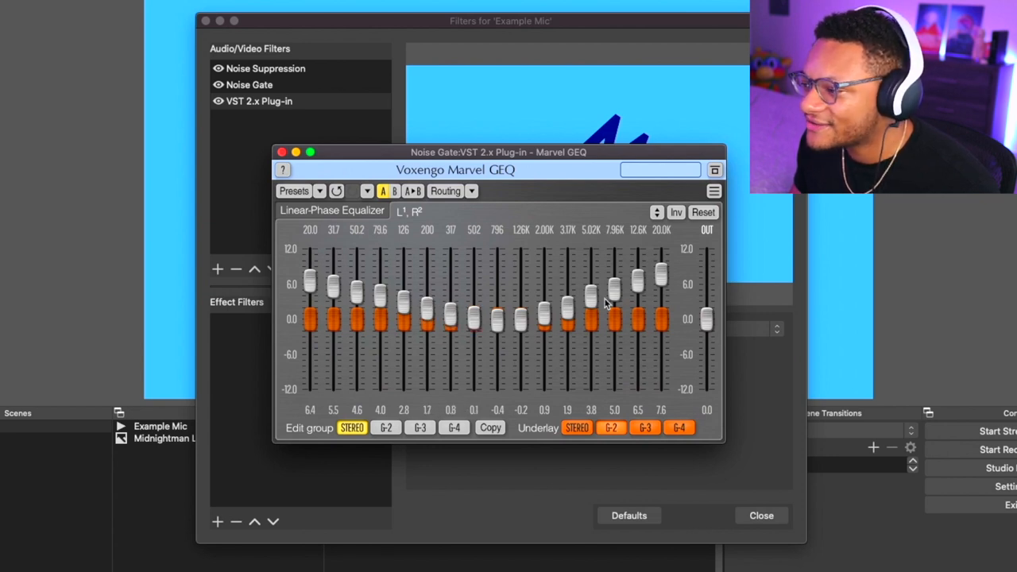
Drag the Marvel GEQ window to the left so the VST filter settings show again.
left_click_drag(499, 152, 242, 159)
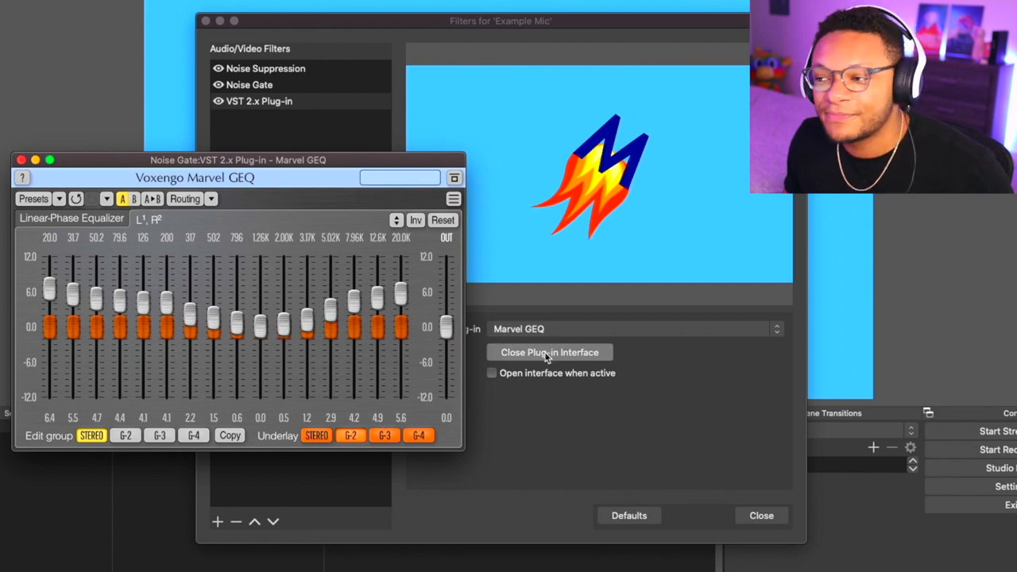
Close the Marvel GEQ plug-in interface and bring up the list of addable audio filters.
left_click(550, 352)
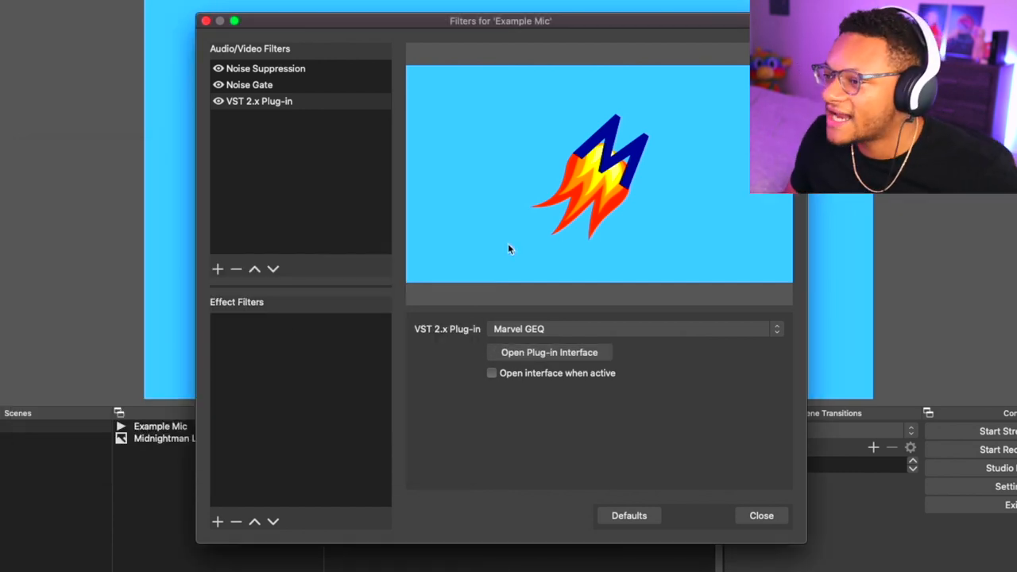
left_click(216, 268)
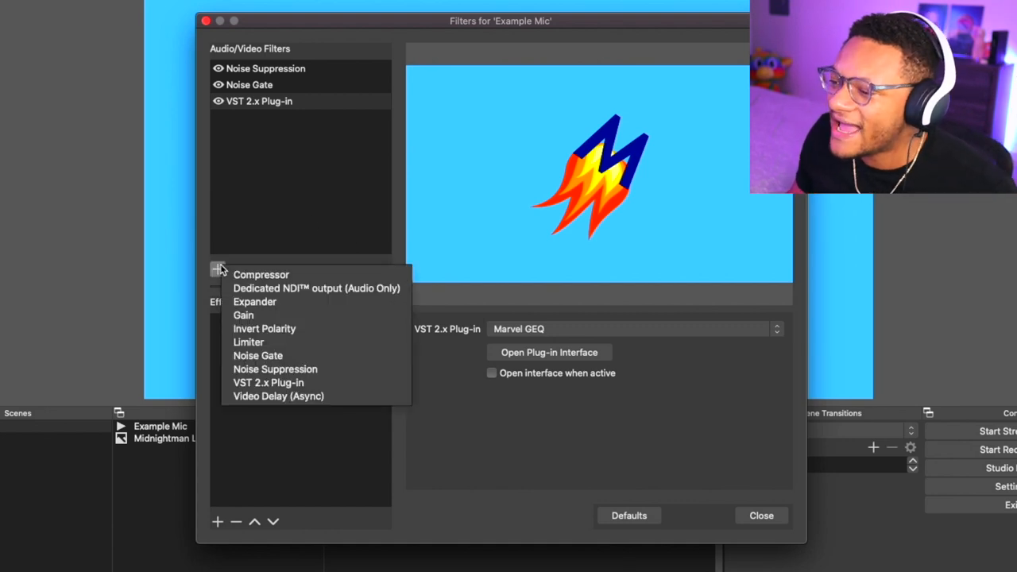
Add a Compressor to Example Mic with threshold -10 dB and ratio 10:1.
left_click(261, 273)
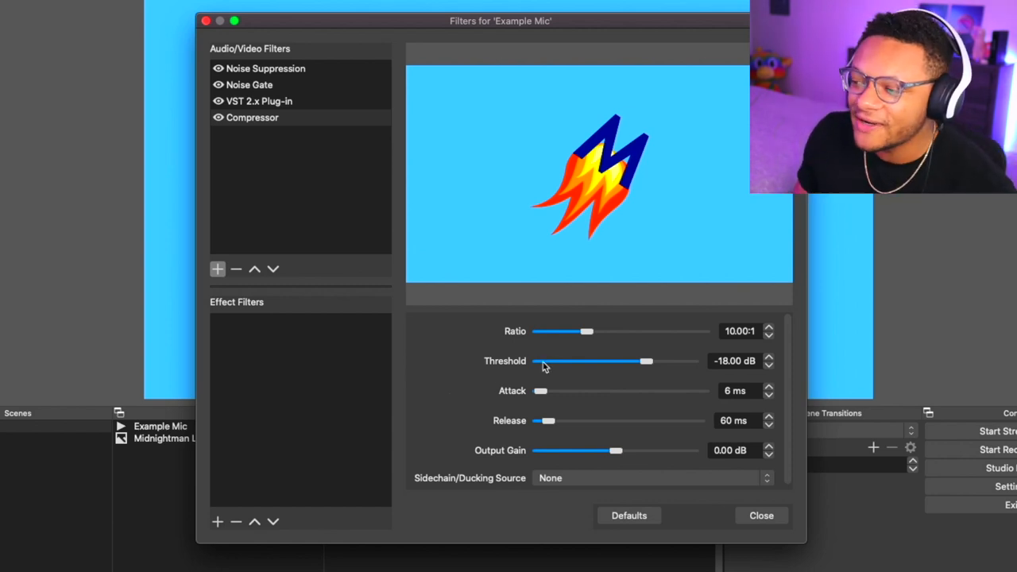
mouse_move(510, 373)
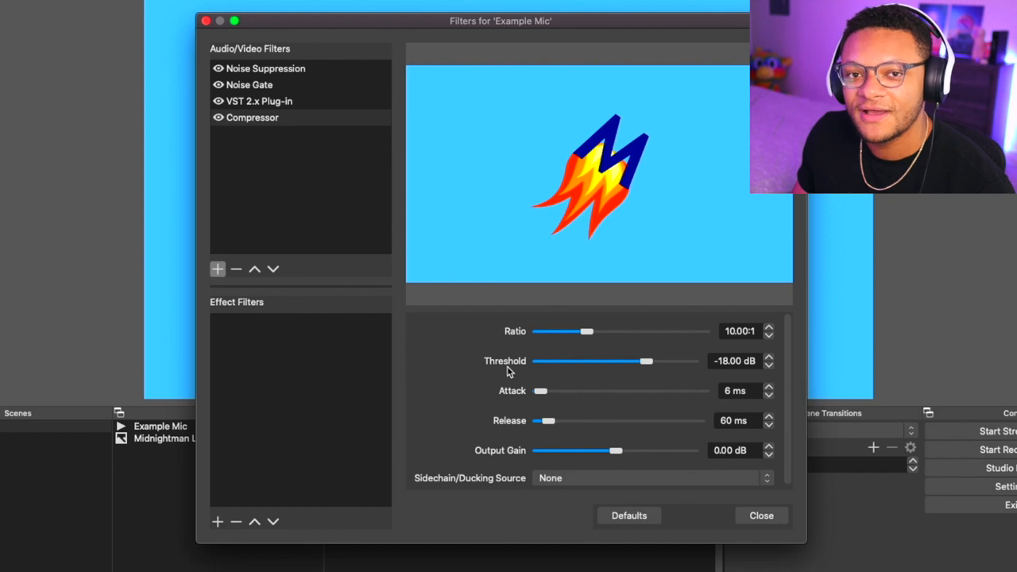
left_click_drag(648, 361, 665, 361)
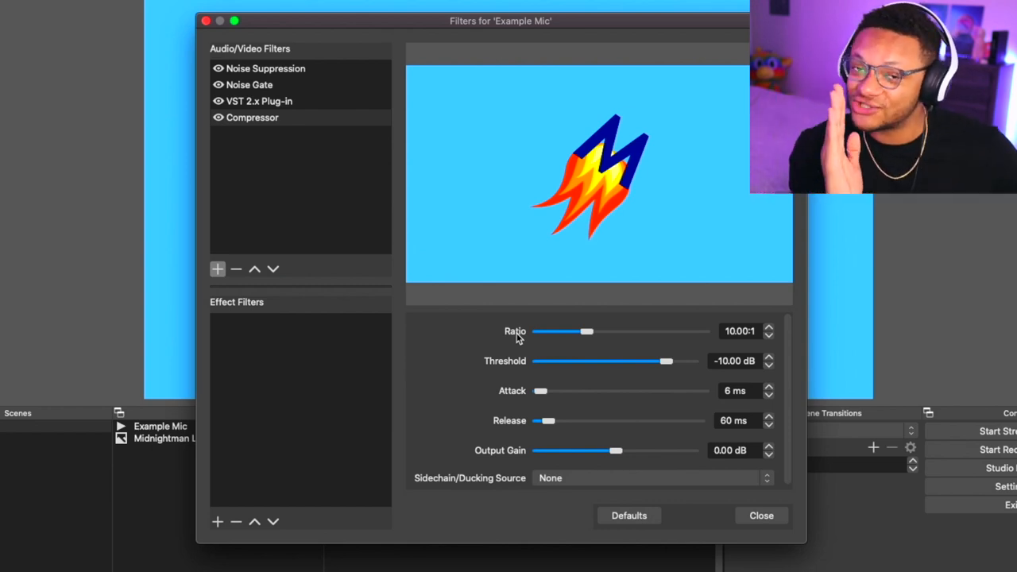
Raise the compressor ratio to 25:1 with a -17.30 dB threshold.
left_click_drag(588, 332, 670, 332)
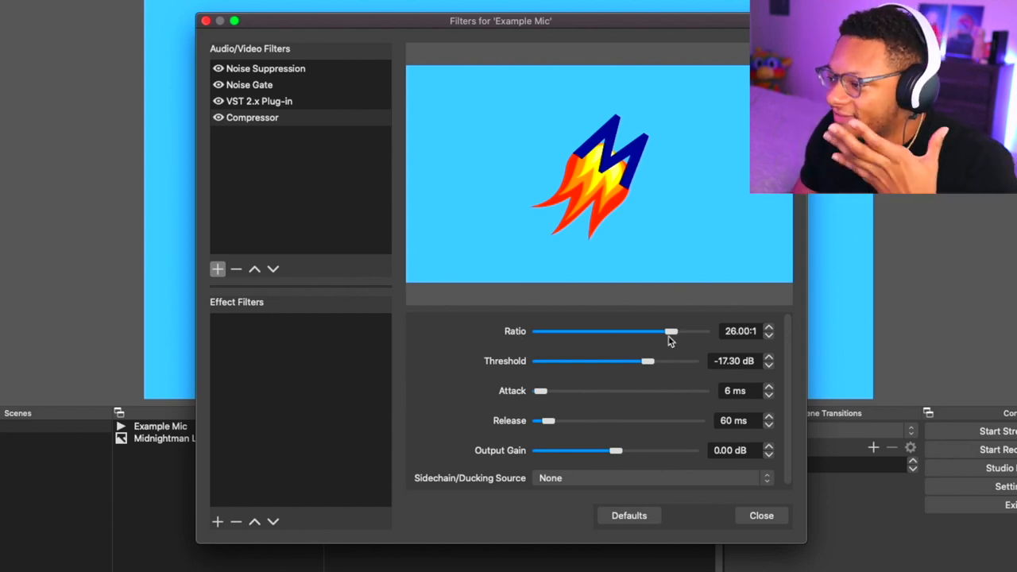
left_click_drag(670, 332, 664, 332)
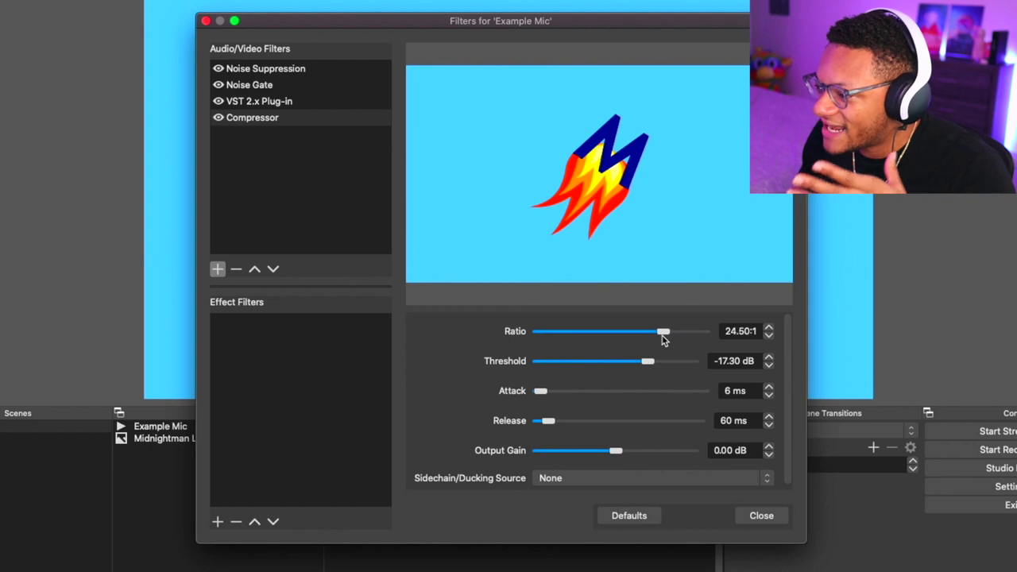
left_click_drag(664, 332, 667, 332)
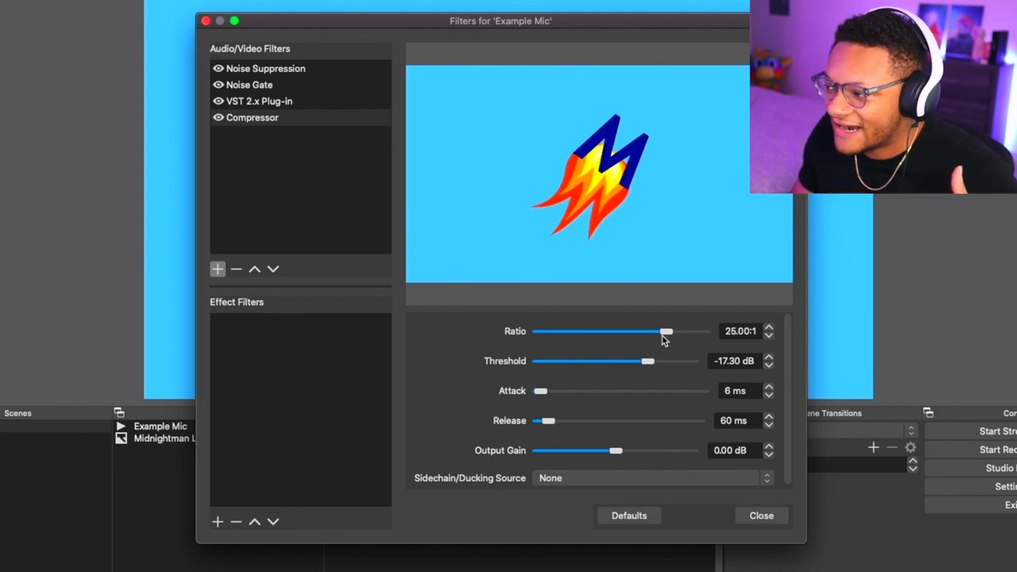
mouse_move(635, 362)
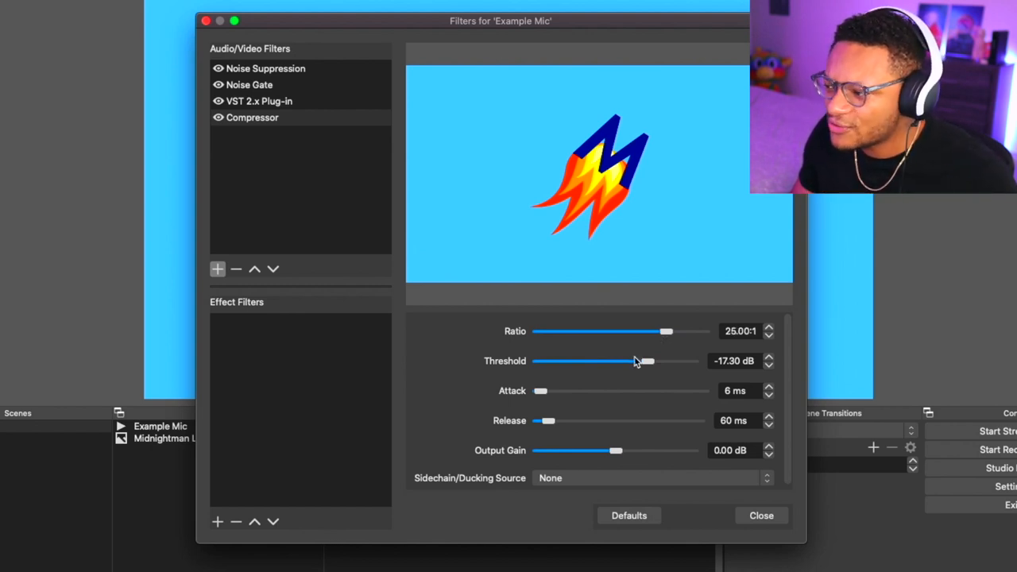
mouse_move(623, 365)
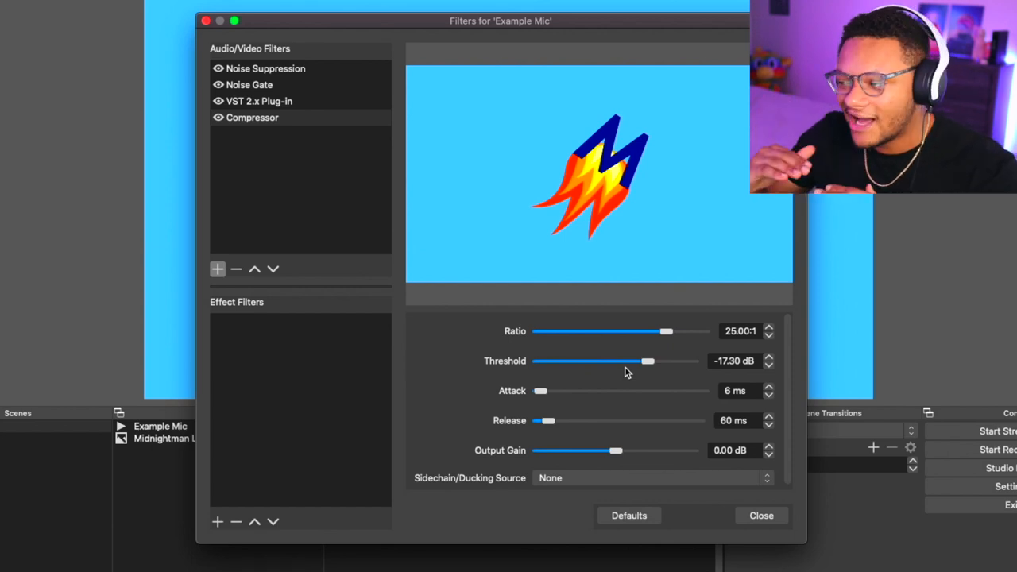
mouse_move(439, 375)
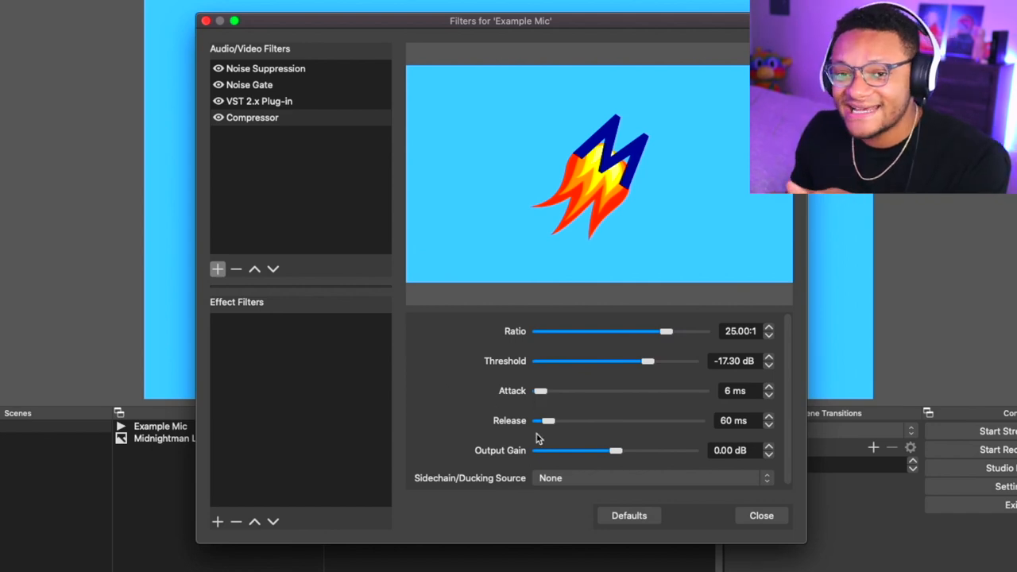
mouse_move(505, 407)
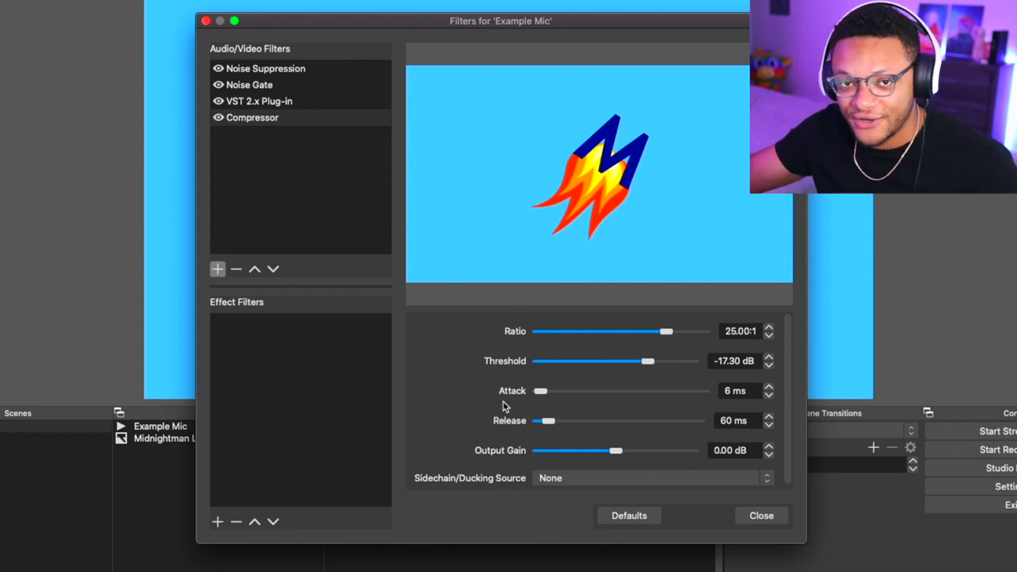
left_click_drag(498, 20, 278, 67)
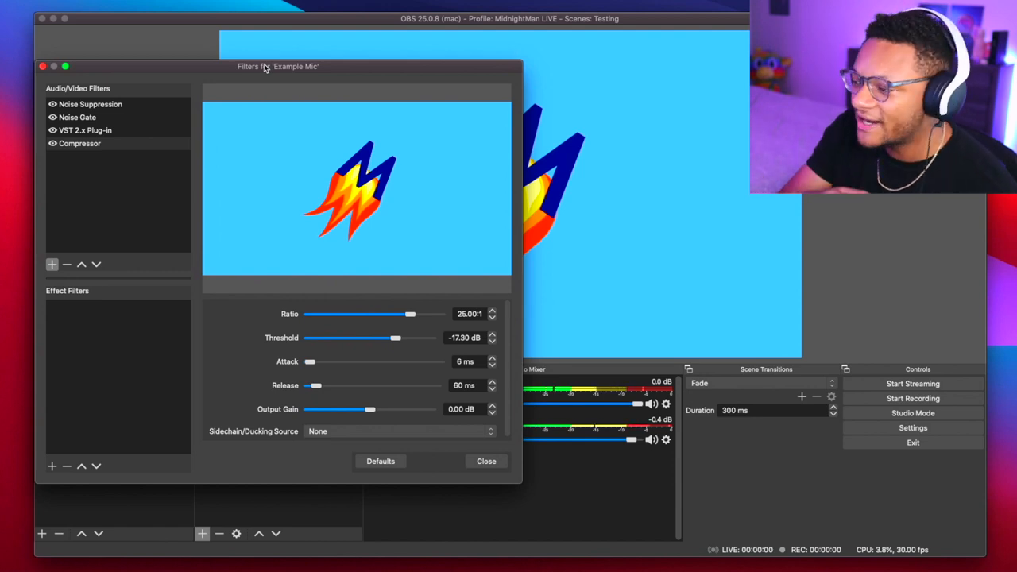
mouse_move(298, 121)
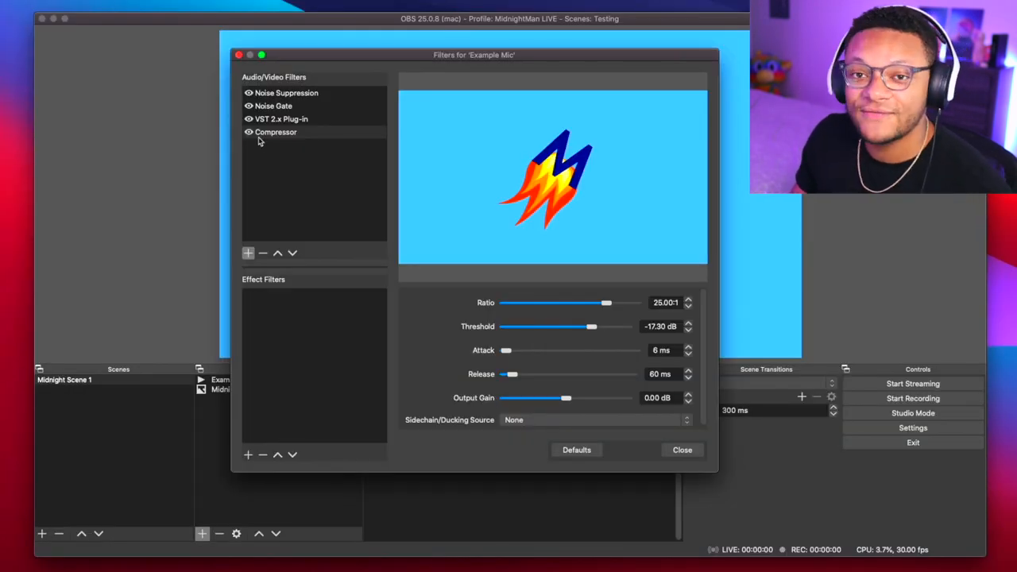
Check the Noise Suppression settings in the four-filter chain, then close Example Mic's filters window.
left_click(286, 92)
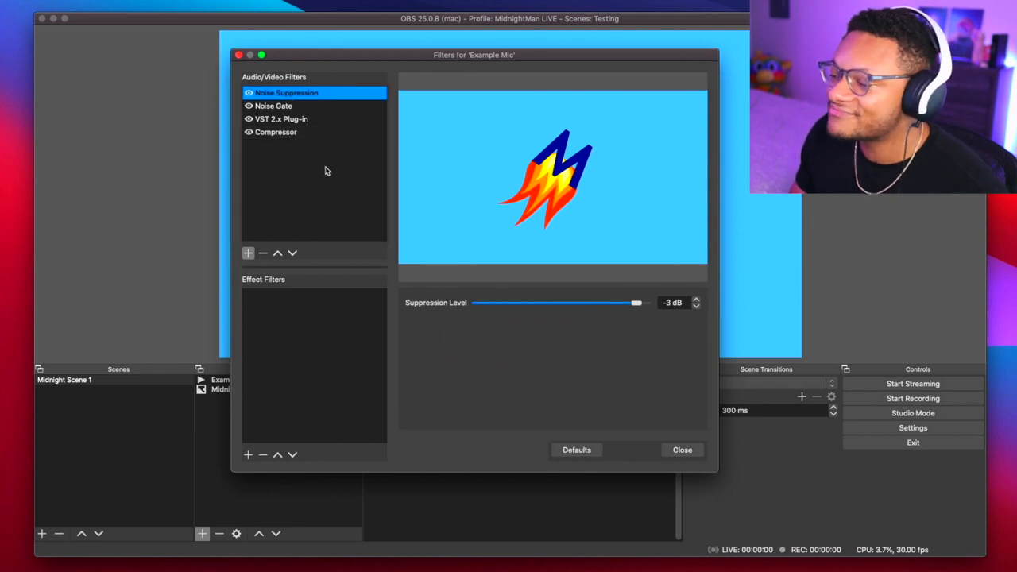
mouse_move(334, 177)
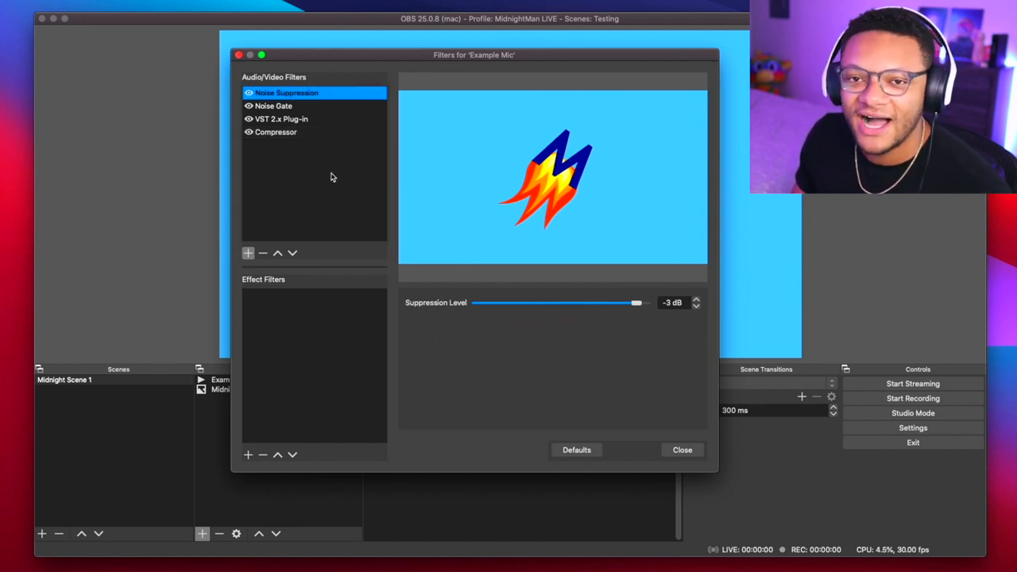
mouse_move(356, 248)
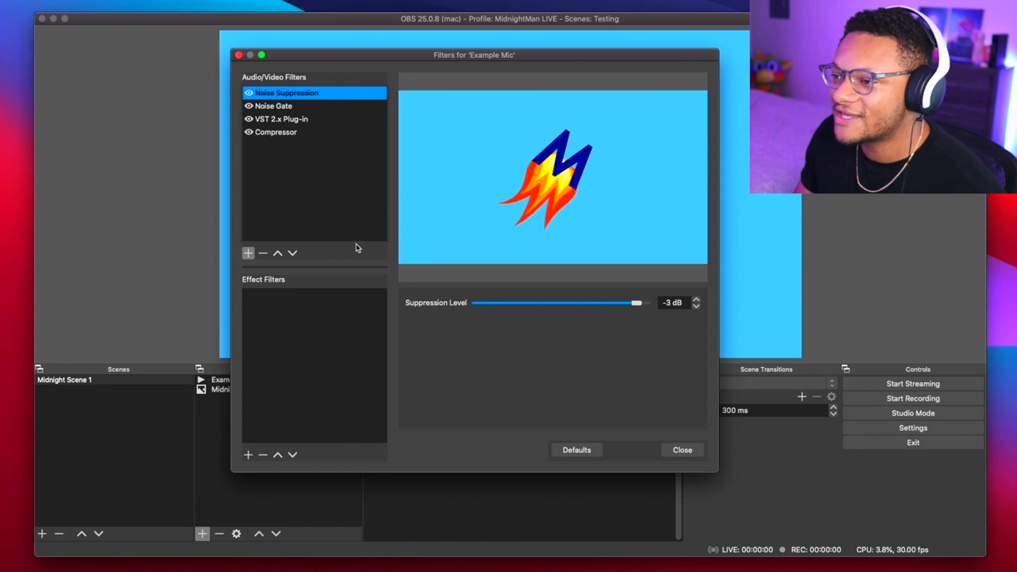
left_click(681, 449)
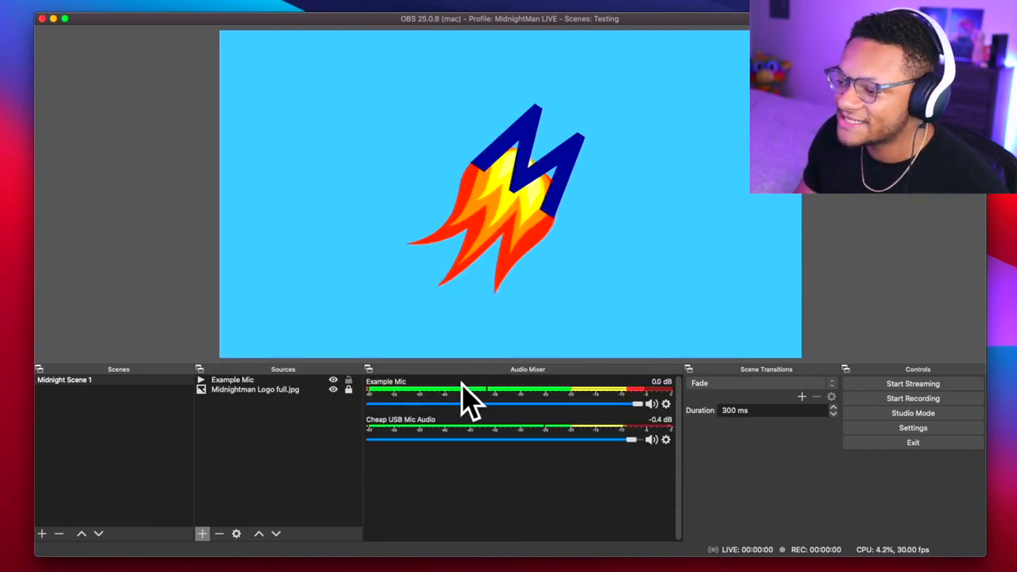
Copy Example Mic's filter chain and paste it onto Cheap USB Mic Audio via the Audio Mixer.
right_click(442, 394)
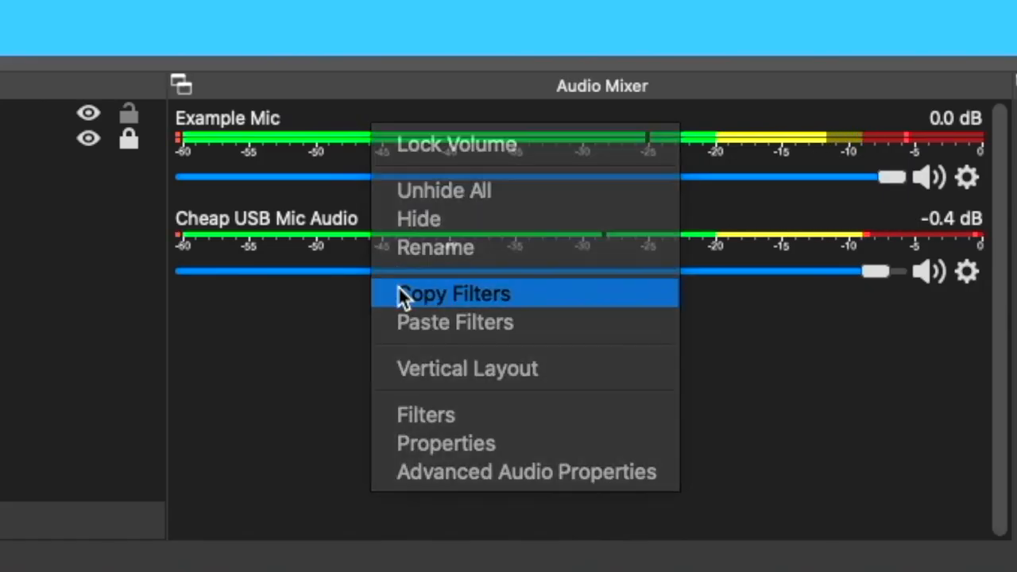
left_click(454, 292)
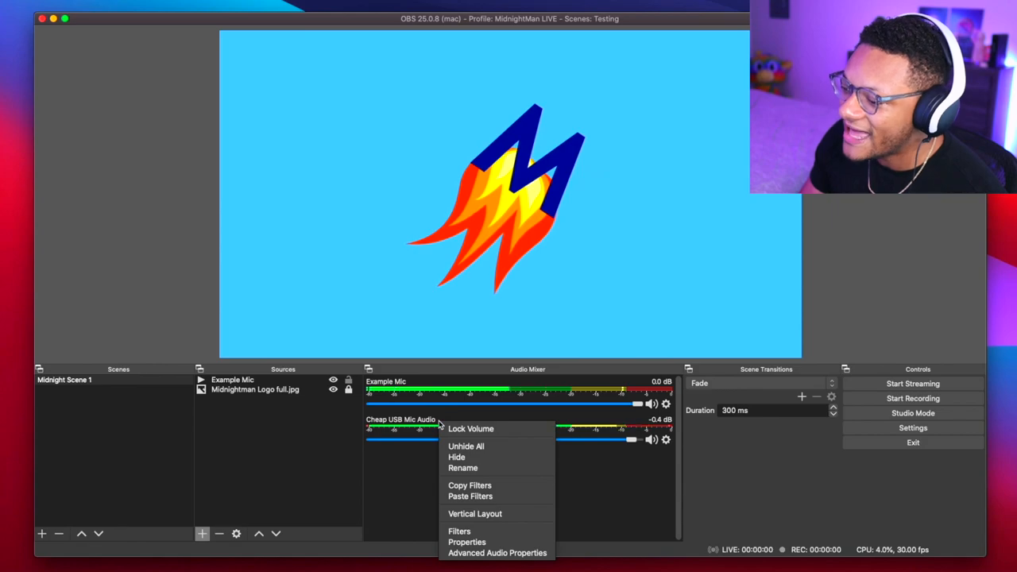
left_click(464, 499)
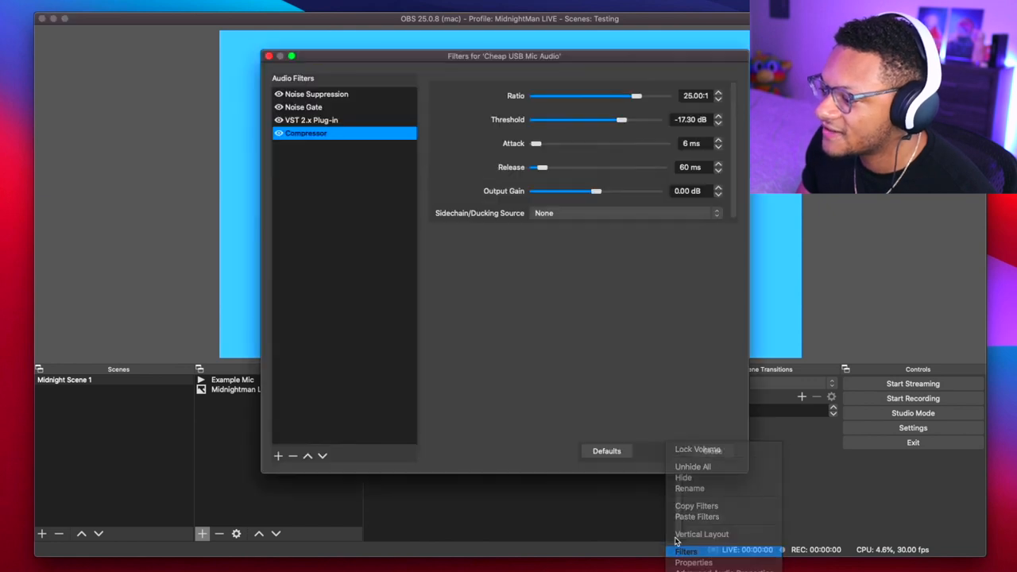
Inspect the pasted Noise Gate and Noise Suppression on Cheap USB Mic Audio, then close its filters window.
left_click(304, 106)
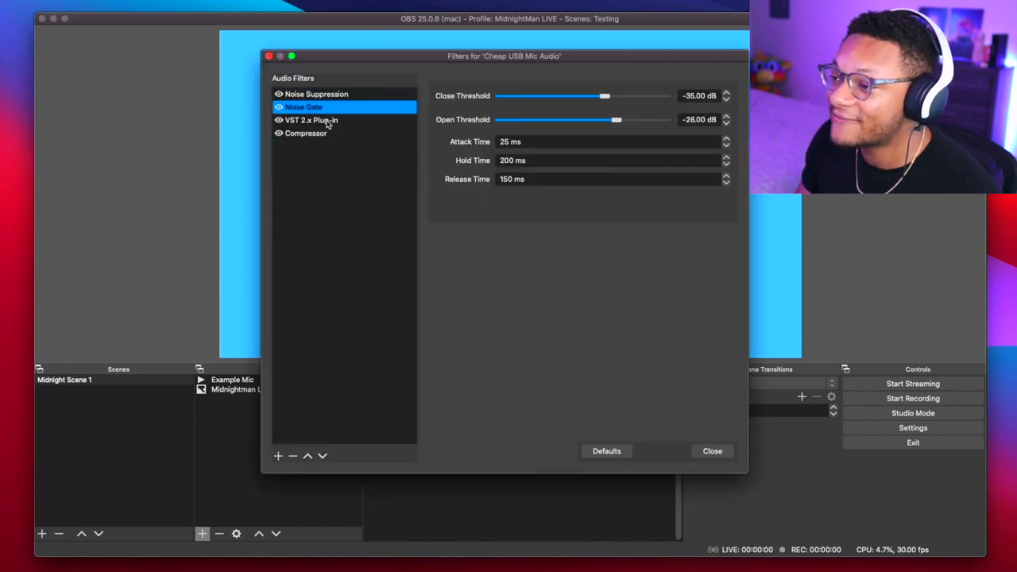
left_click(340, 94)
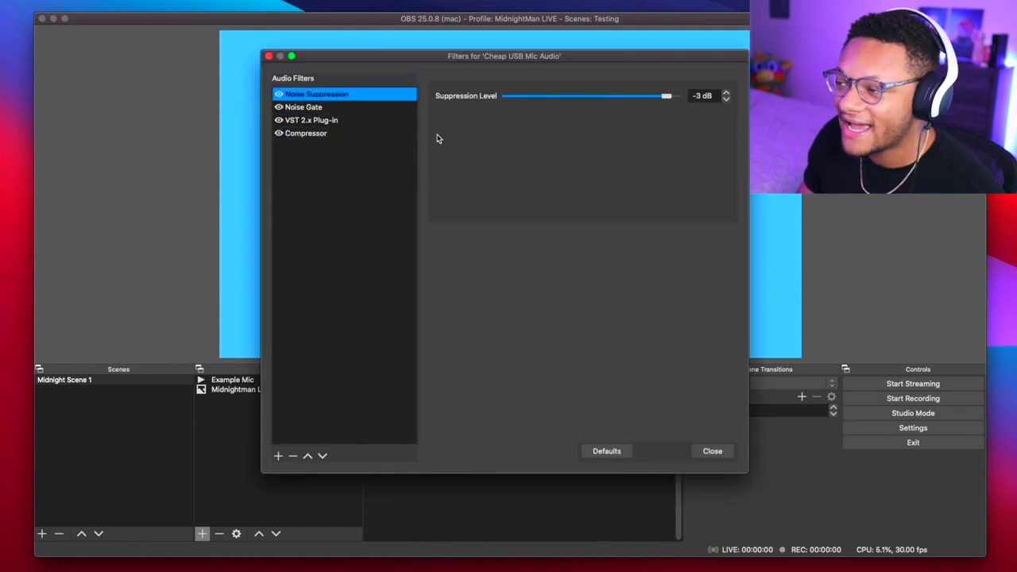
mouse_move(521, 235)
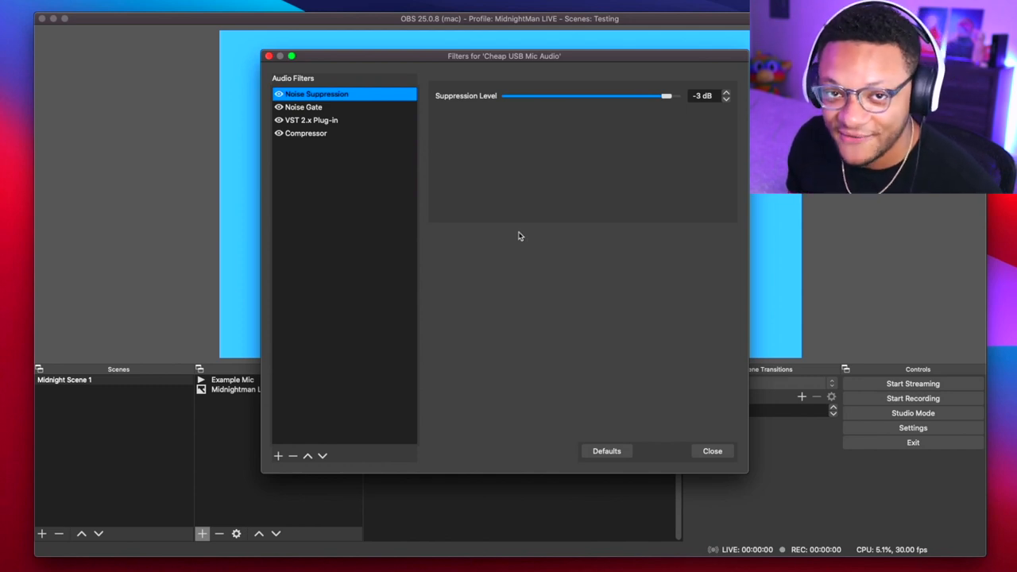
left_click(712, 452)
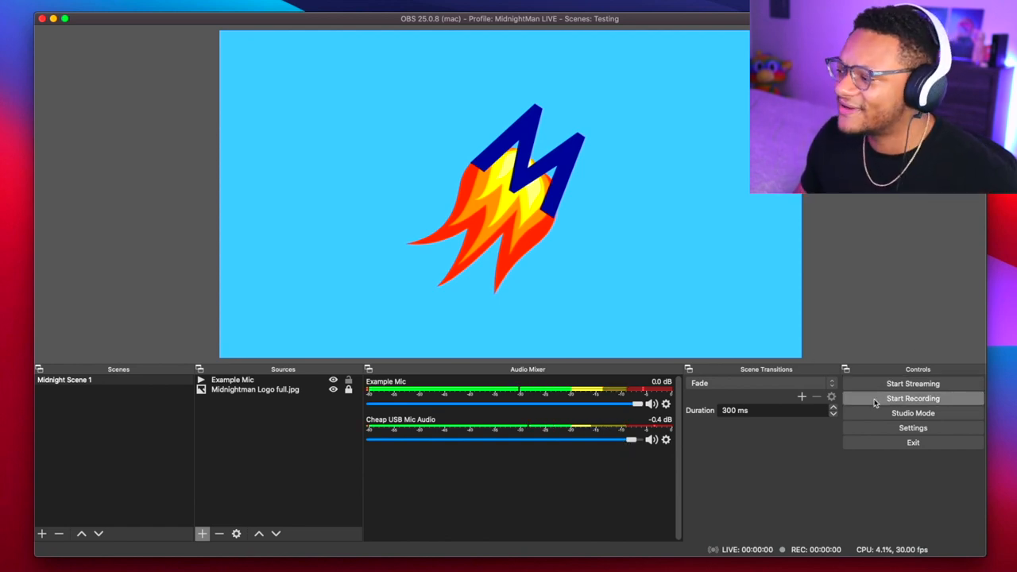
Start a test recording from the Controls dock with the filtered USB mic.
left_click(912, 397)
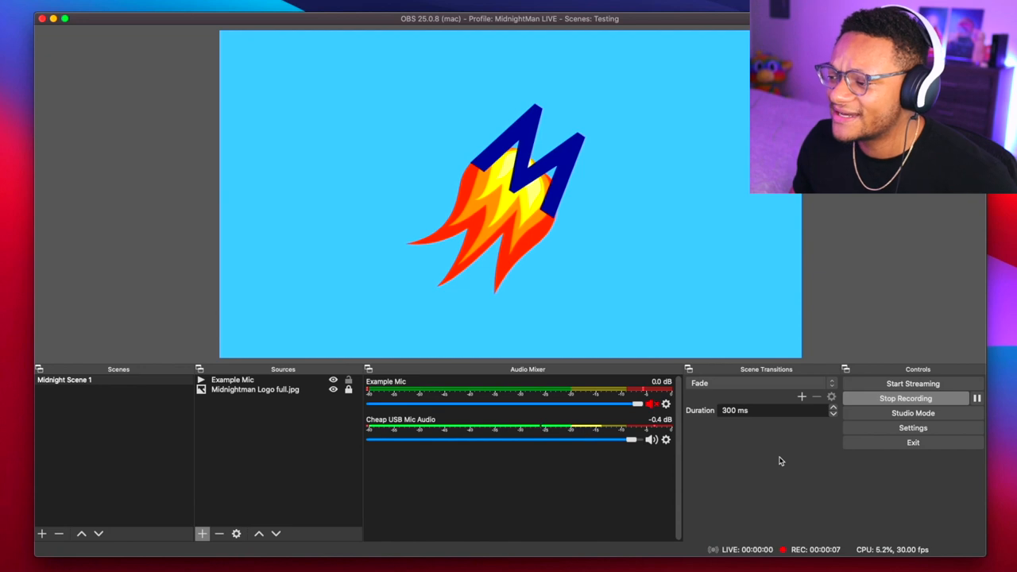
mouse_move(752, 467)
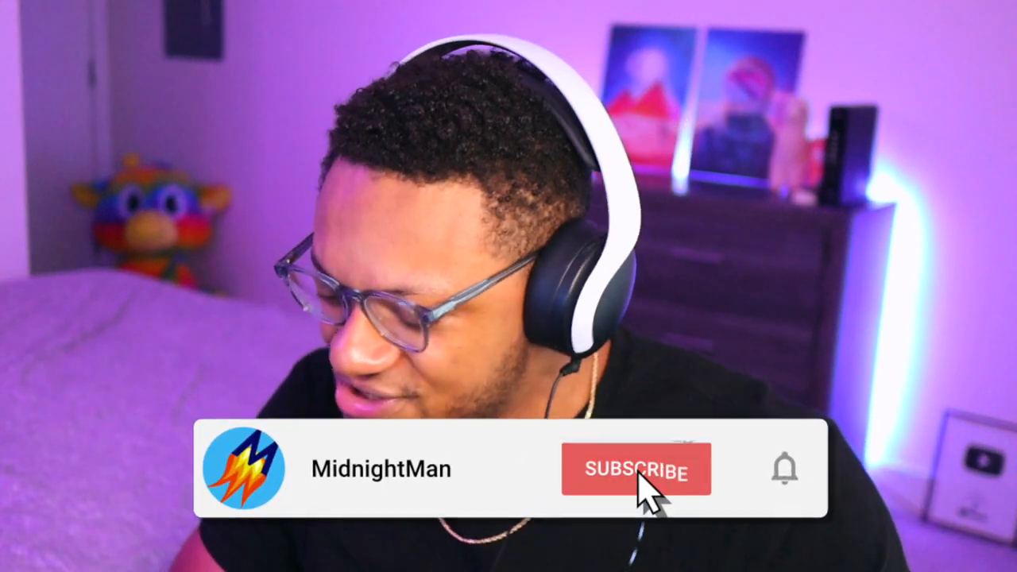
left_click(638, 470)
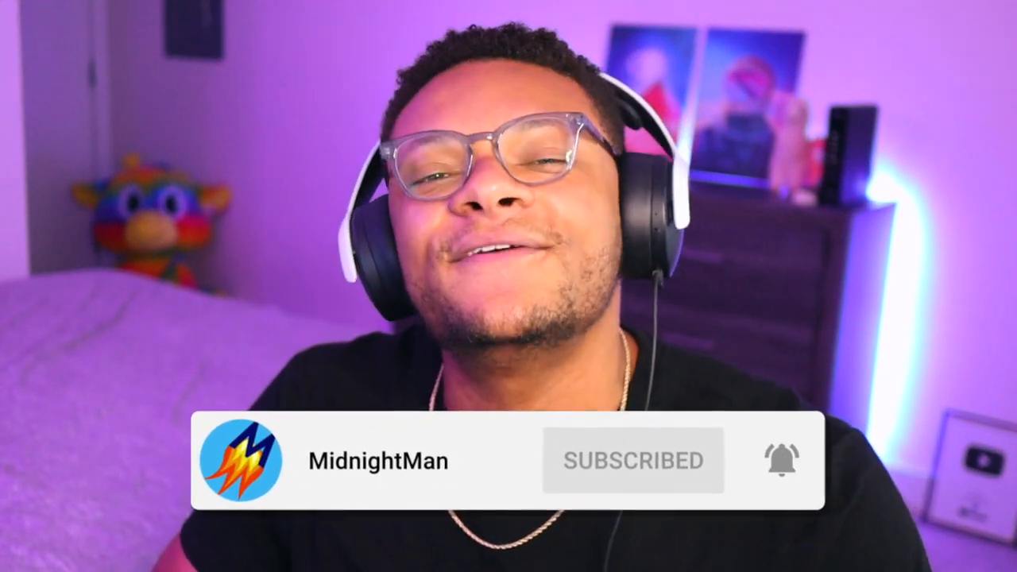